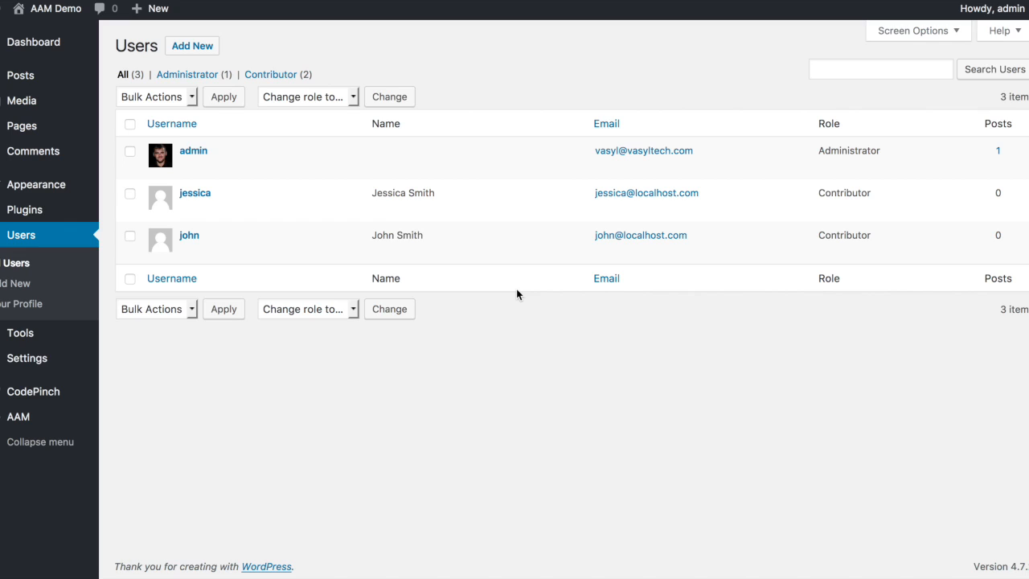
pyautogui.moveTo(350, 199)
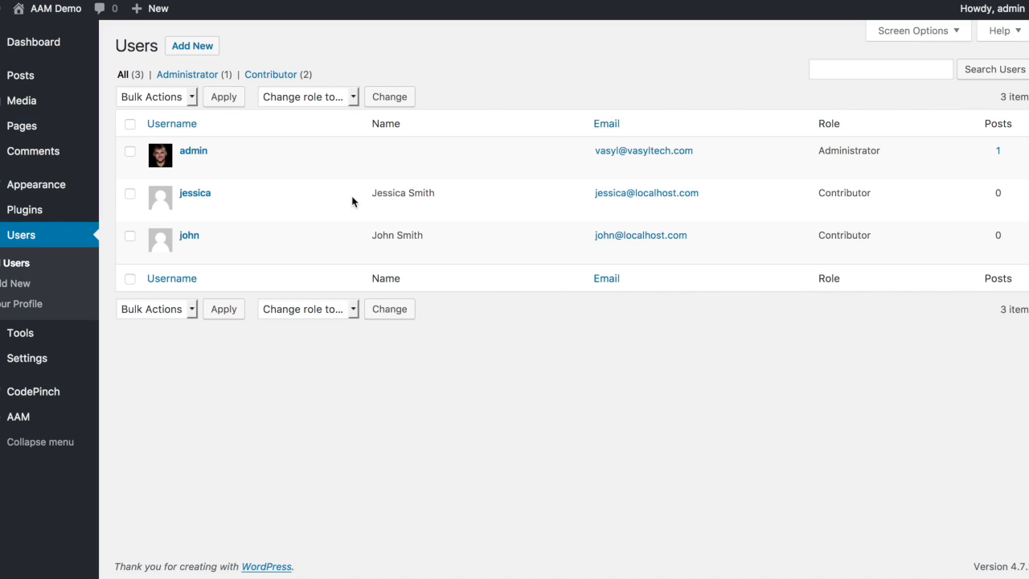
pyautogui.moveTo(383, 244)
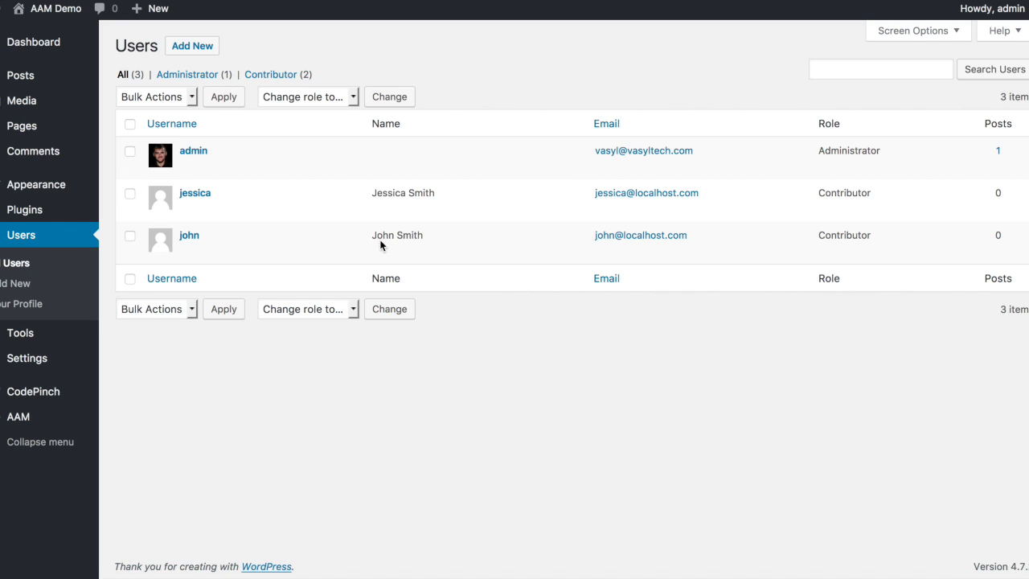
pyautogui.moveTo(286, 254)
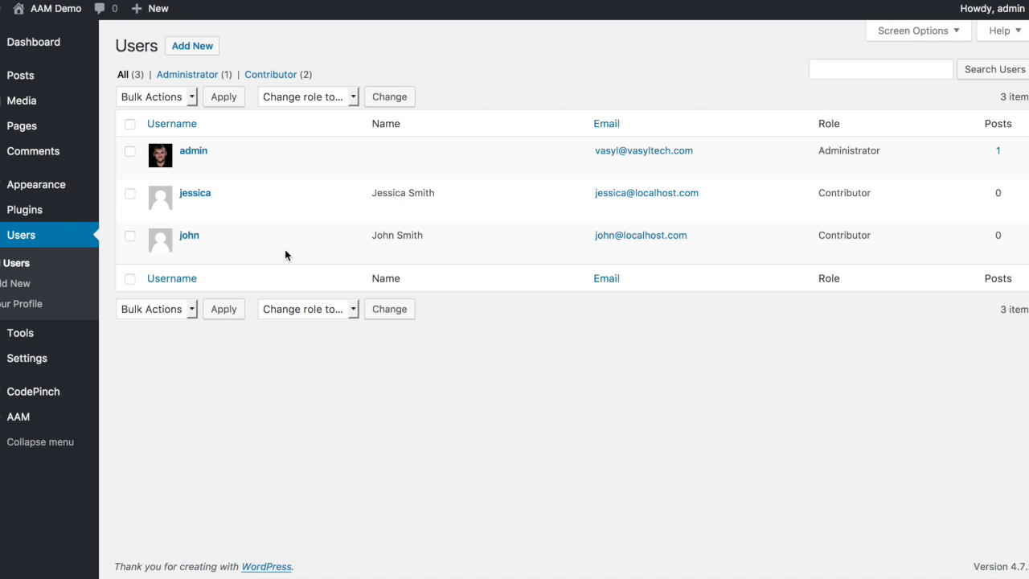
pyautogui.moveTo(45, 99)
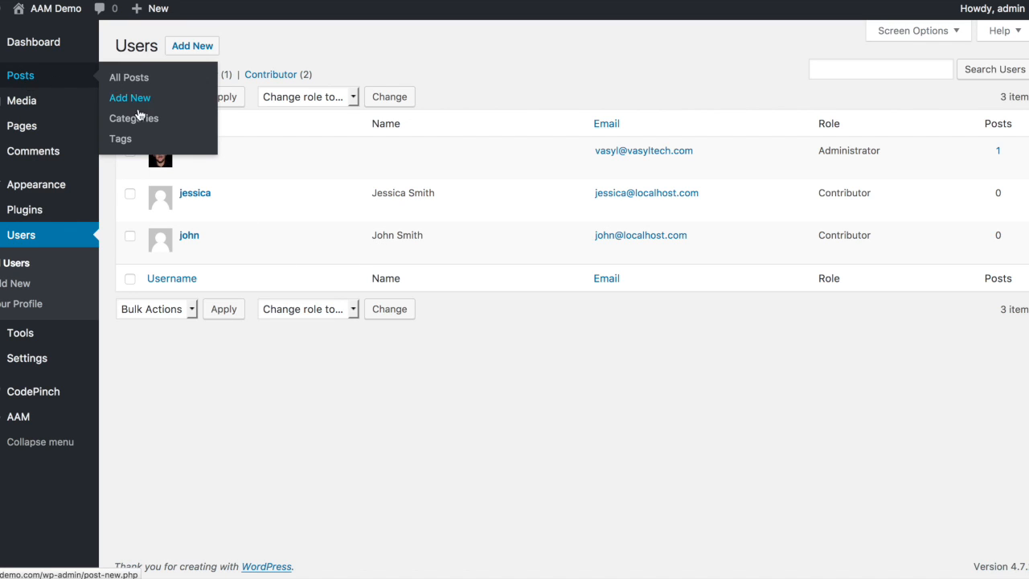
# - Show the post categories list with Education, Technology and Uncategorized
pyautogui.click(133, 117)
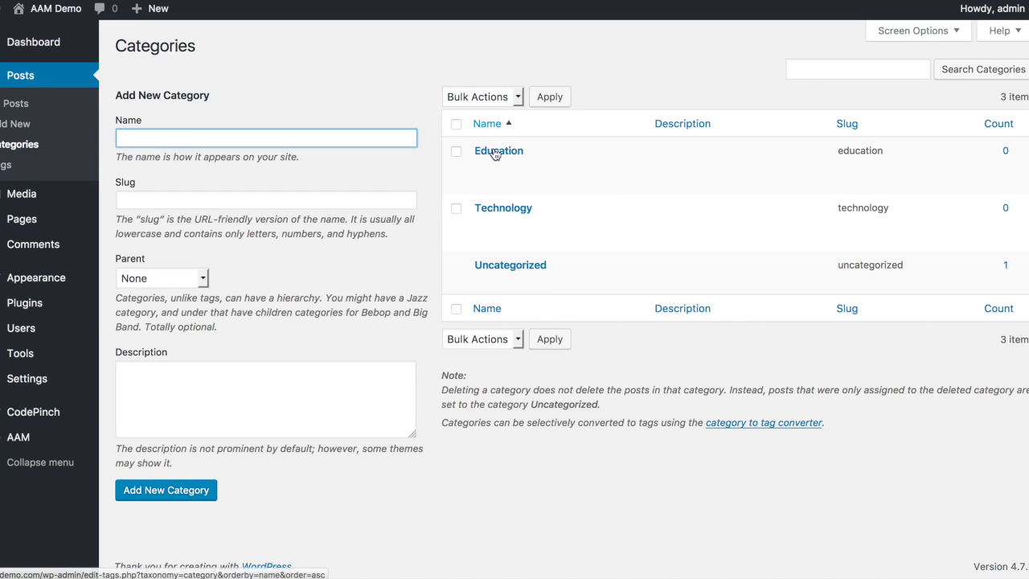
pyautogui.moveTo(503, 207)
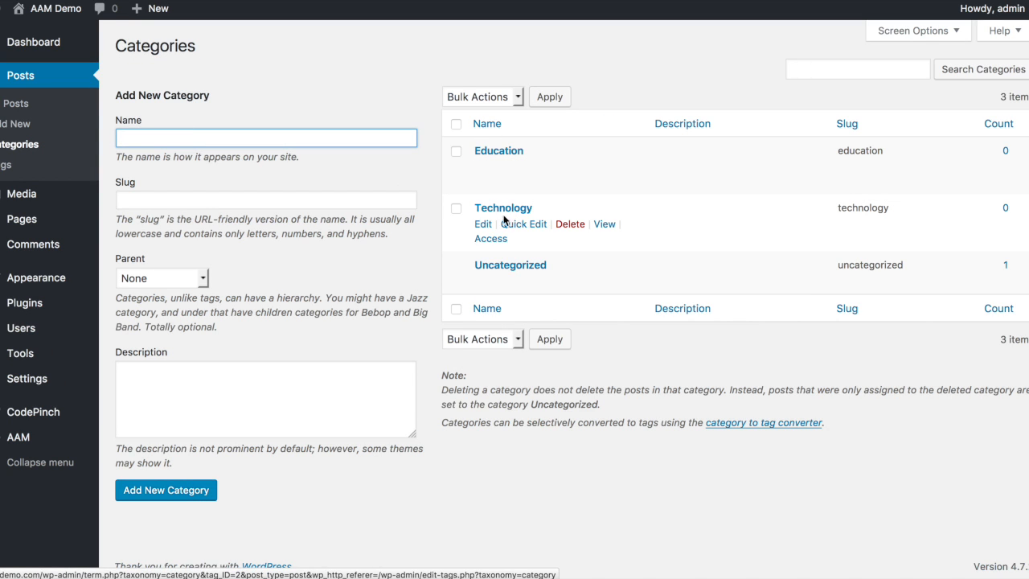
pyautogui.moveTo(56, 114)
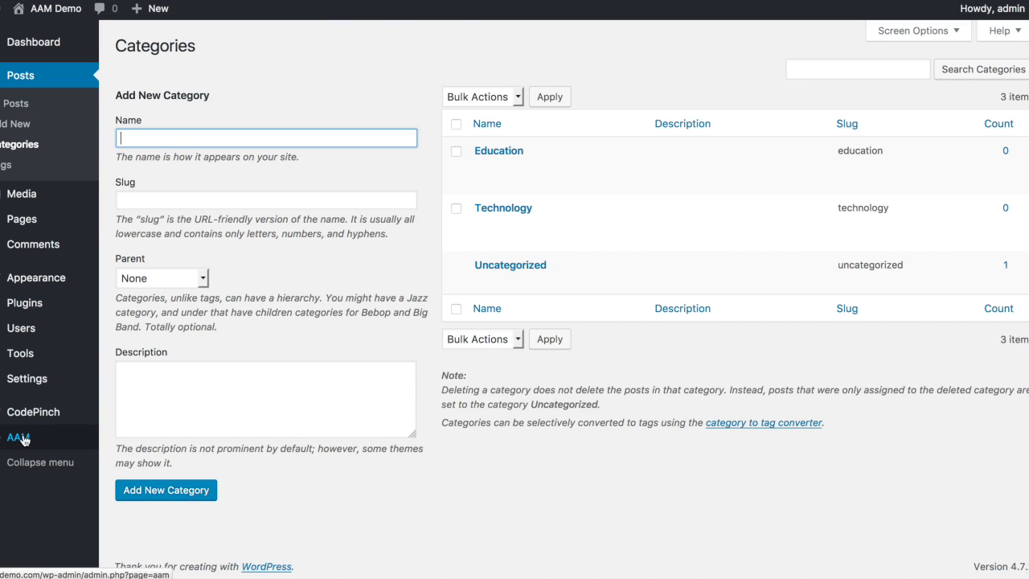
# - Go to the AAM control panel's Extensions list showing AAM Plus Package installed
pyautogui.click(18, 438)
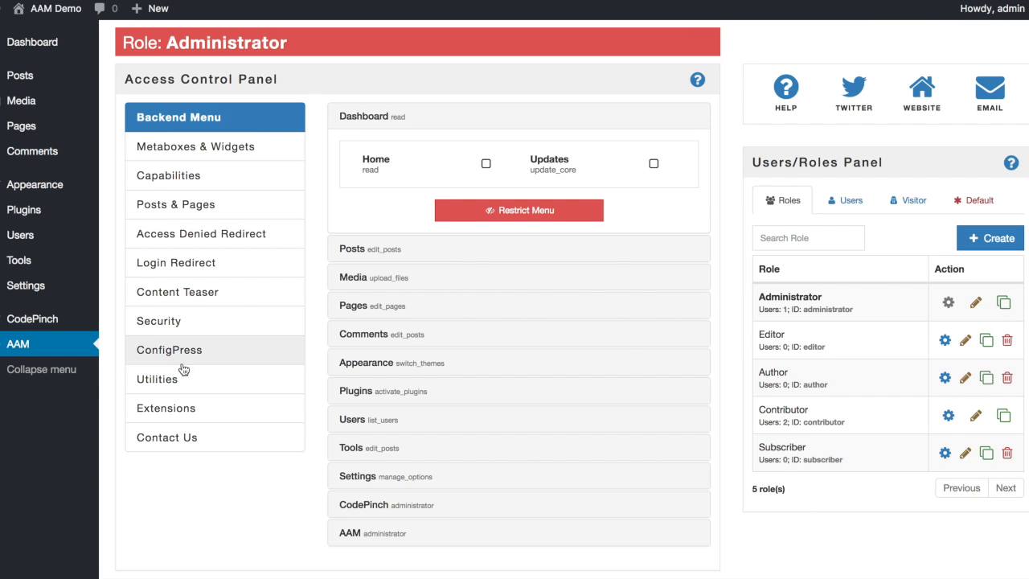
pyautogui.click(167, 408)
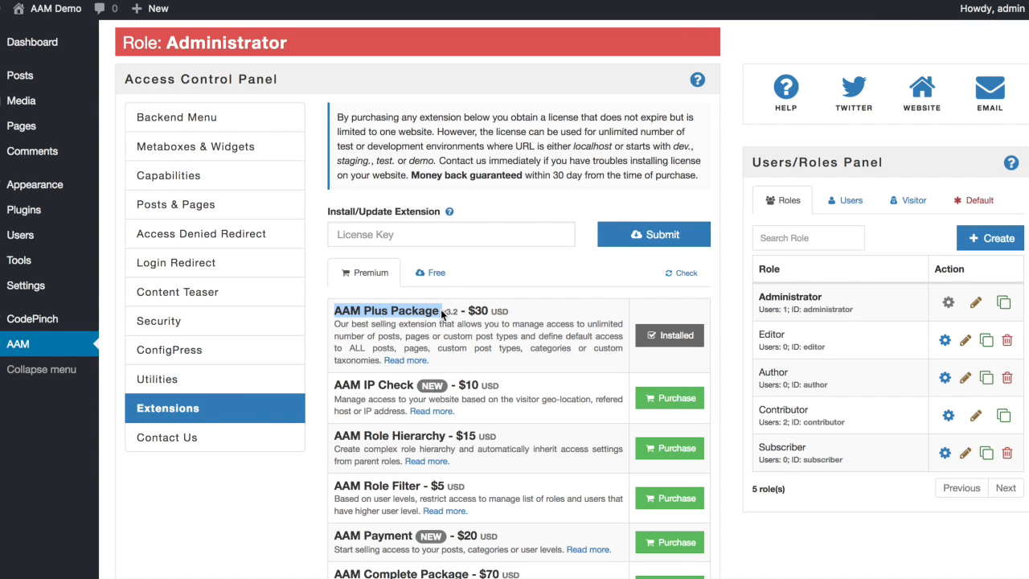
pyautogui.moveTo(577, 322)
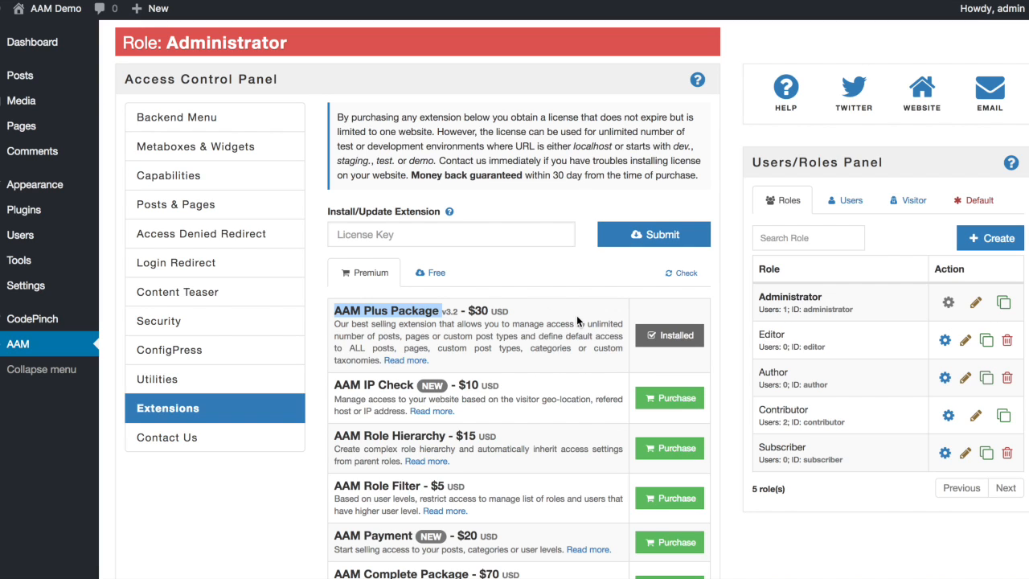
pyautogui.moveTo(778, 351)
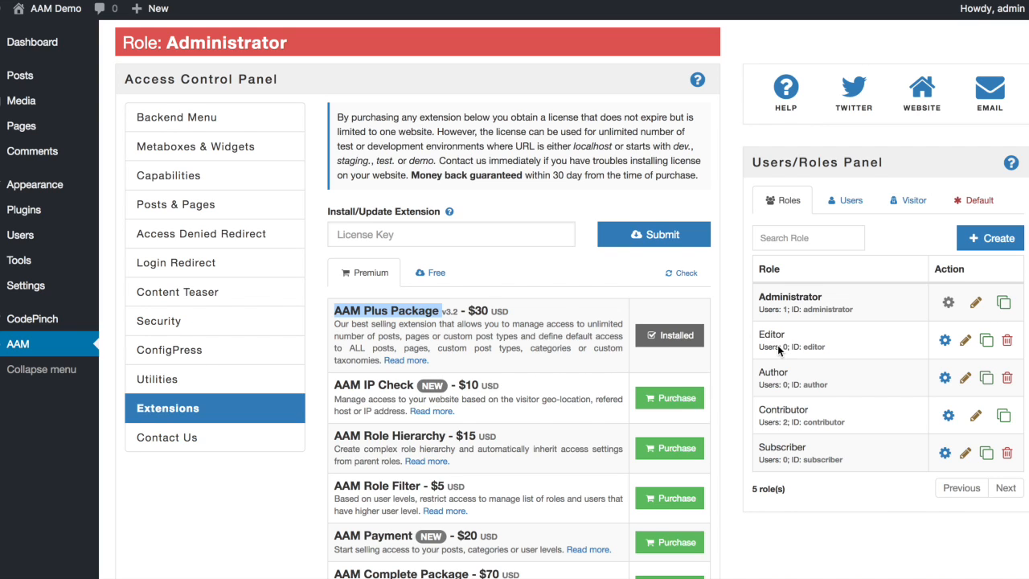
pyautogui.moveTo(948, 418)
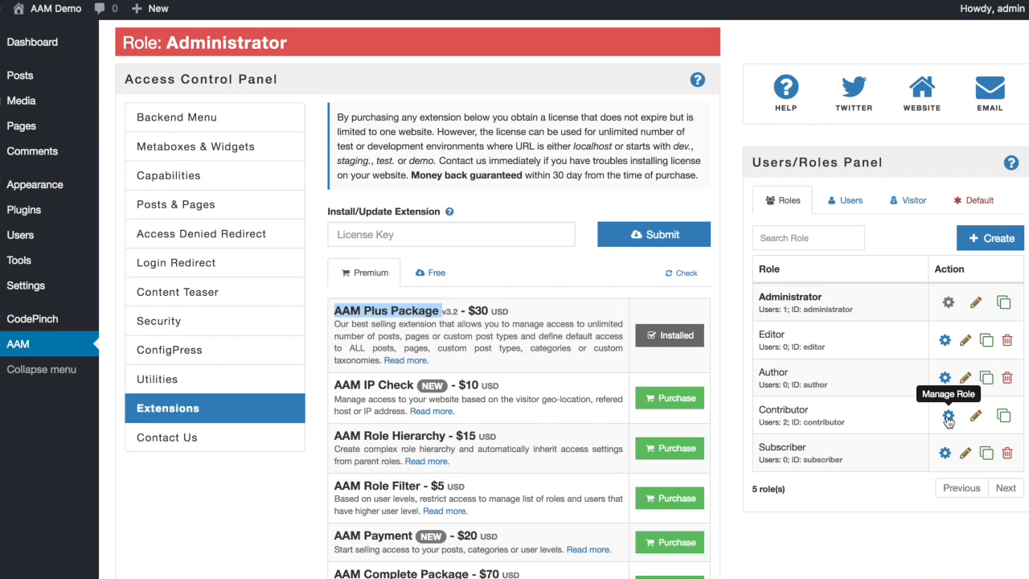
# - Manage the Contributor role in AAM and show its Posts & Pages access list
pyautogui.click(948, 415)
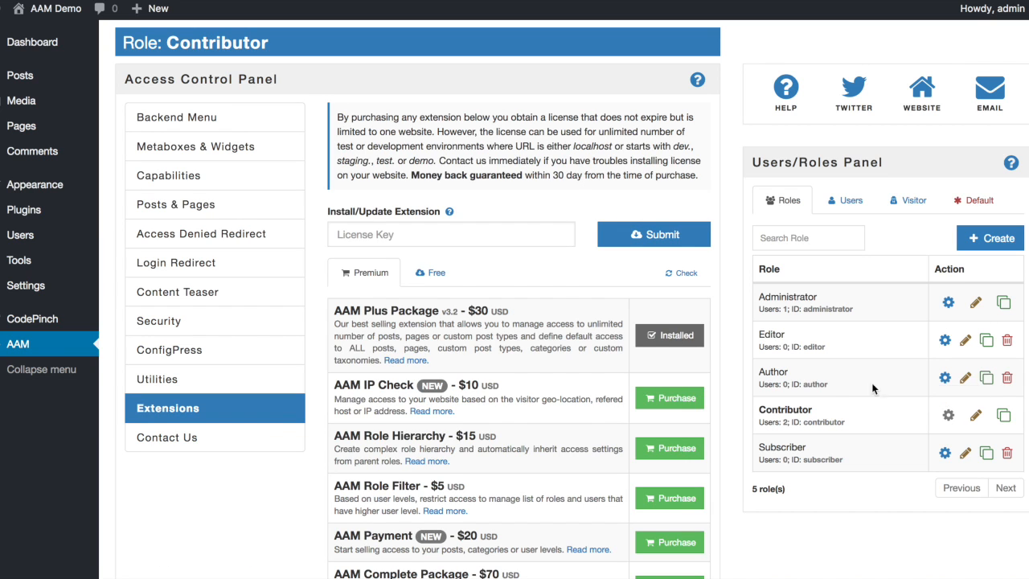
pyautogui.click(176, 204)
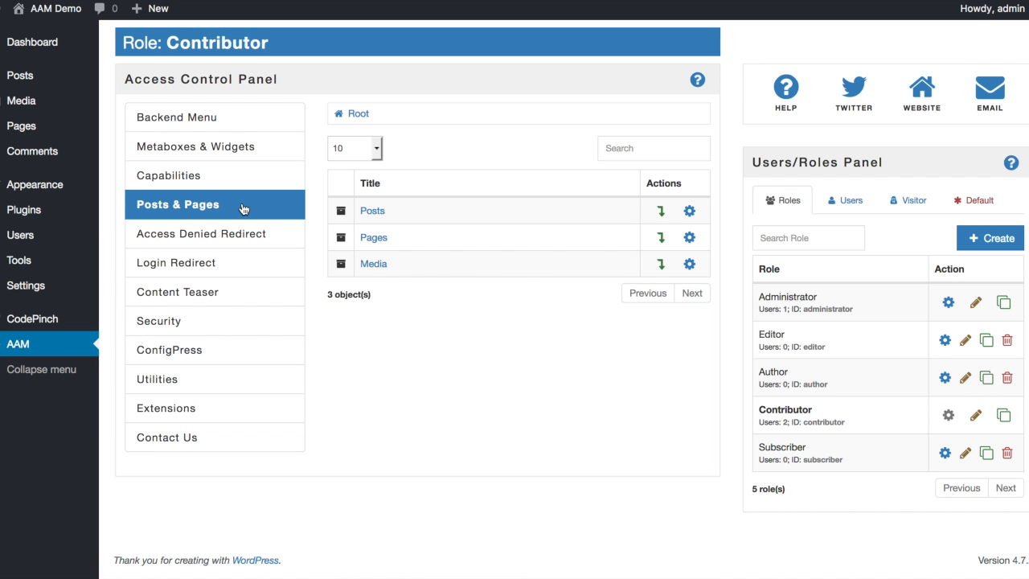
pyautogui.moveTo(643, 218)
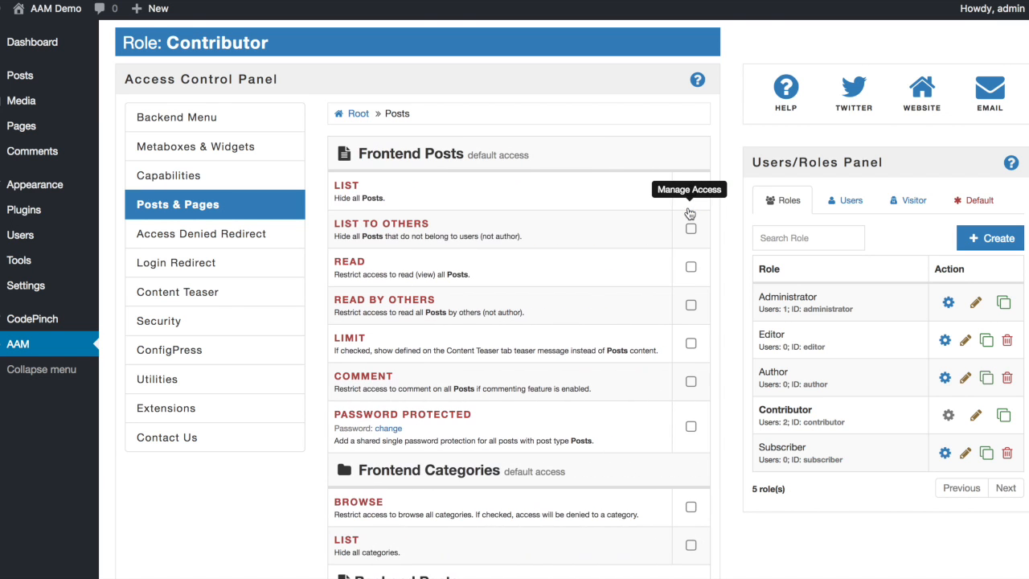
pyautogui.scroll(-3)
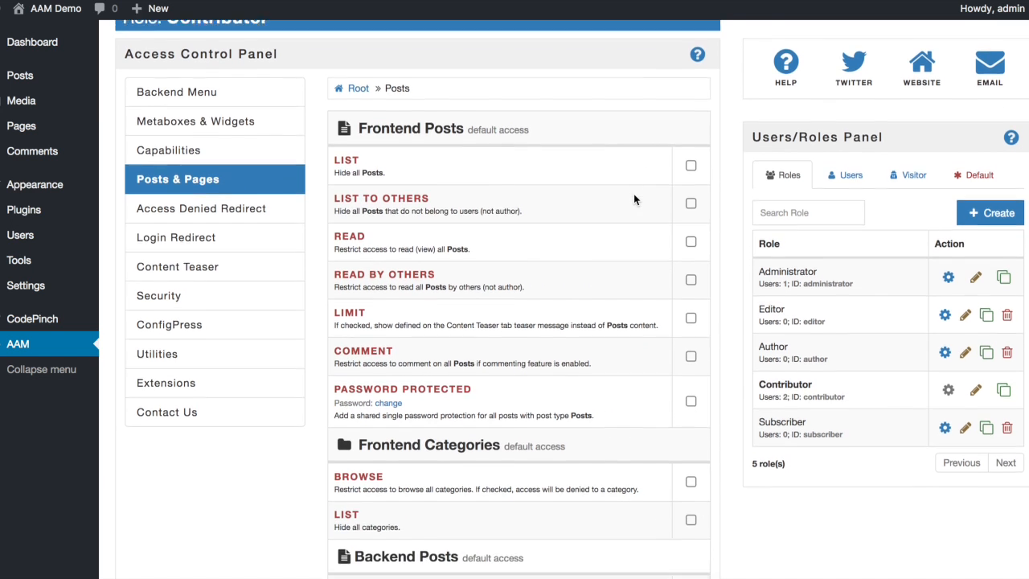
pyautogui.scroll(-3)
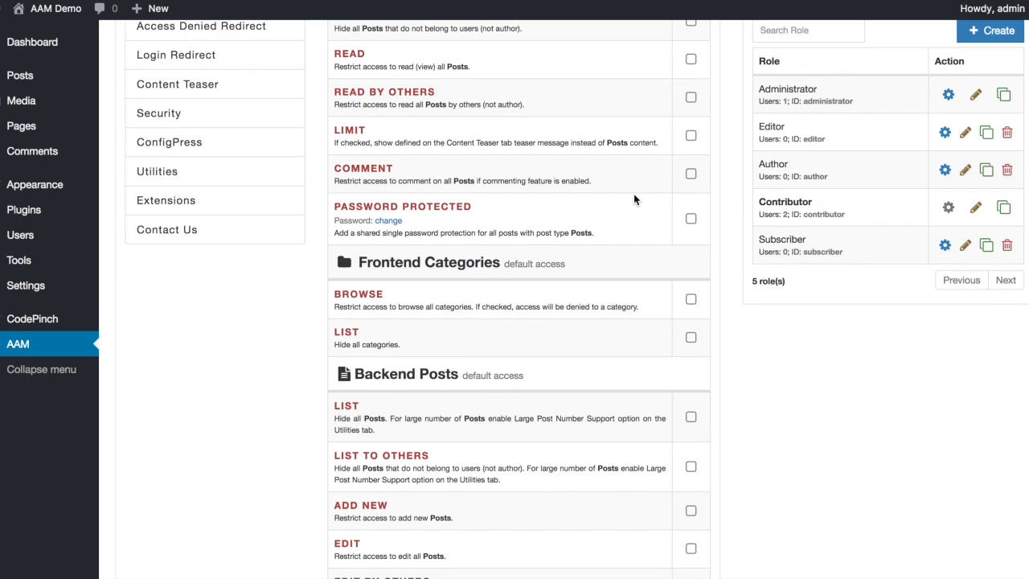
pyautogui.scroll(-3)
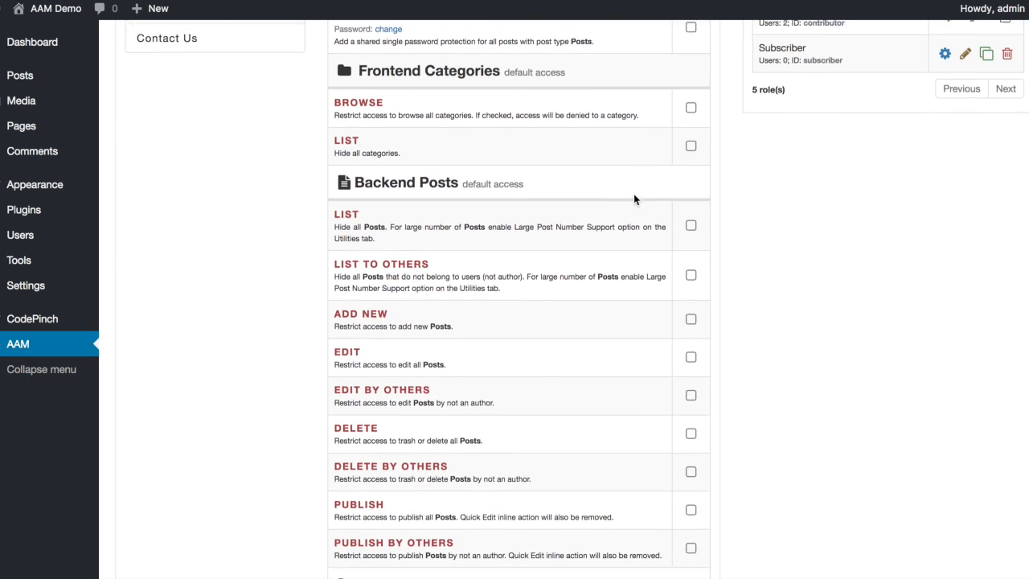
pyautogui.scroll(-3)
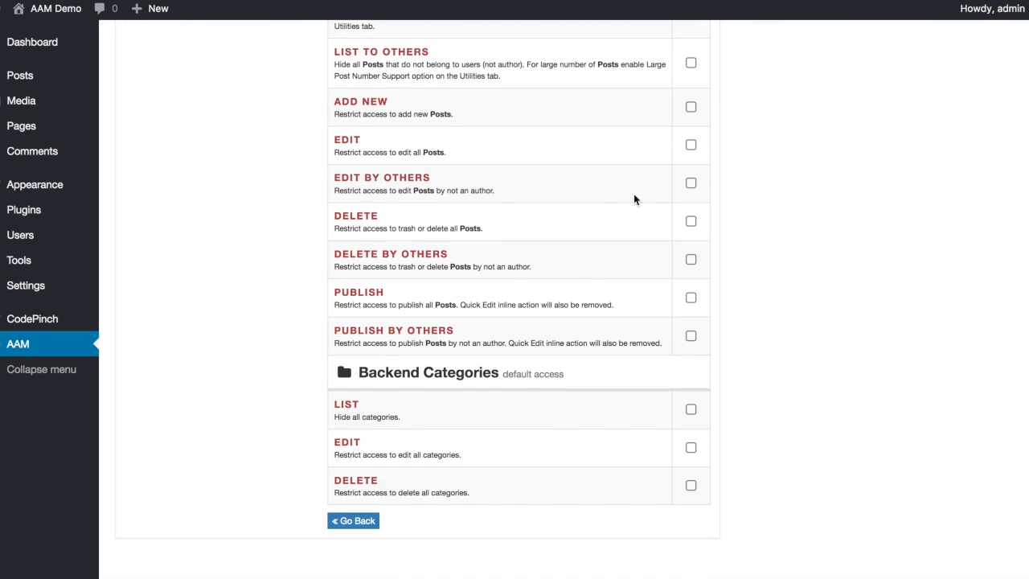
pyautogui.scroll(3)
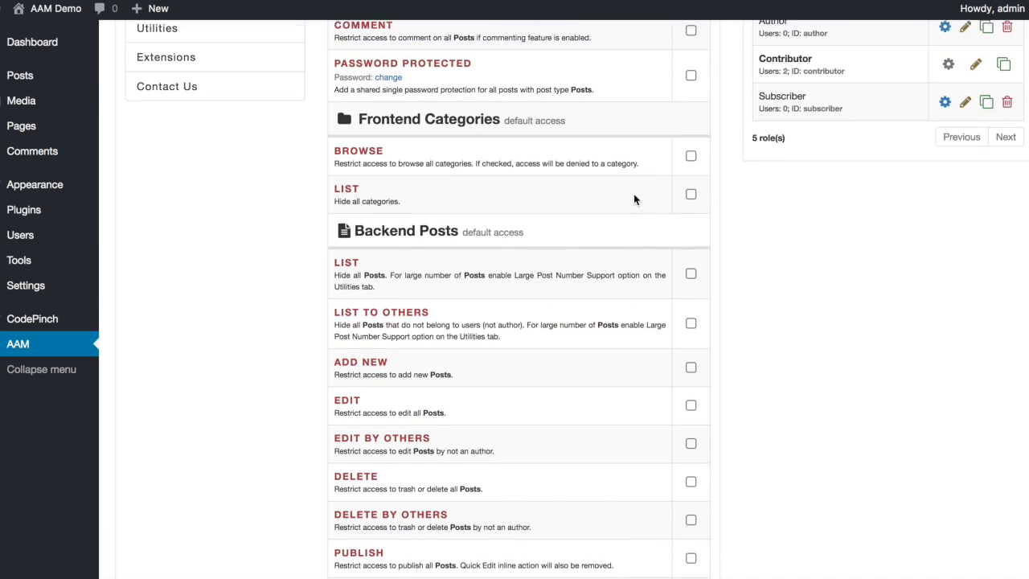
pyautogui.scroll(3)
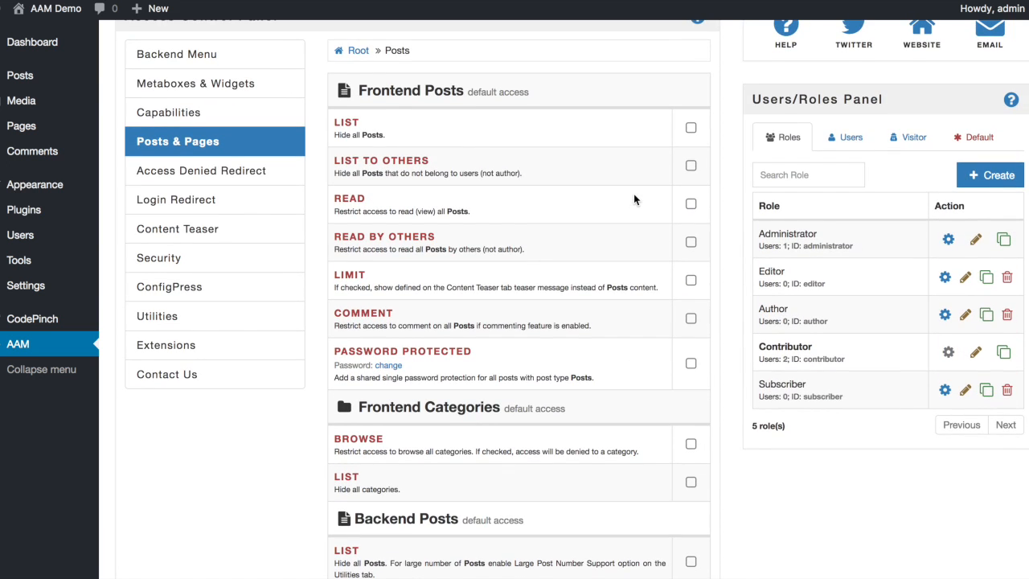
pyautogui.scroll(-3)
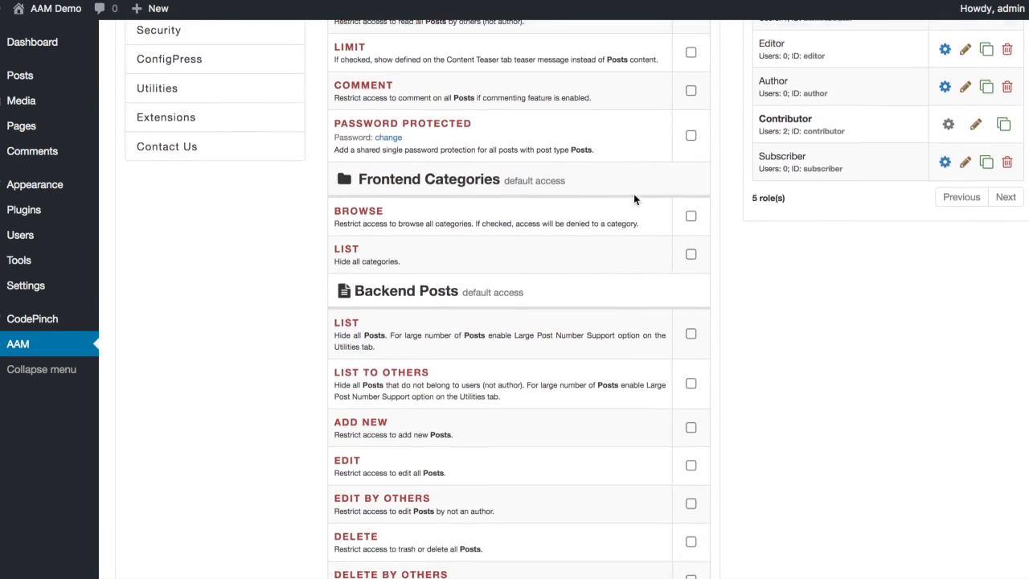
pyautogui.scroll(-3)
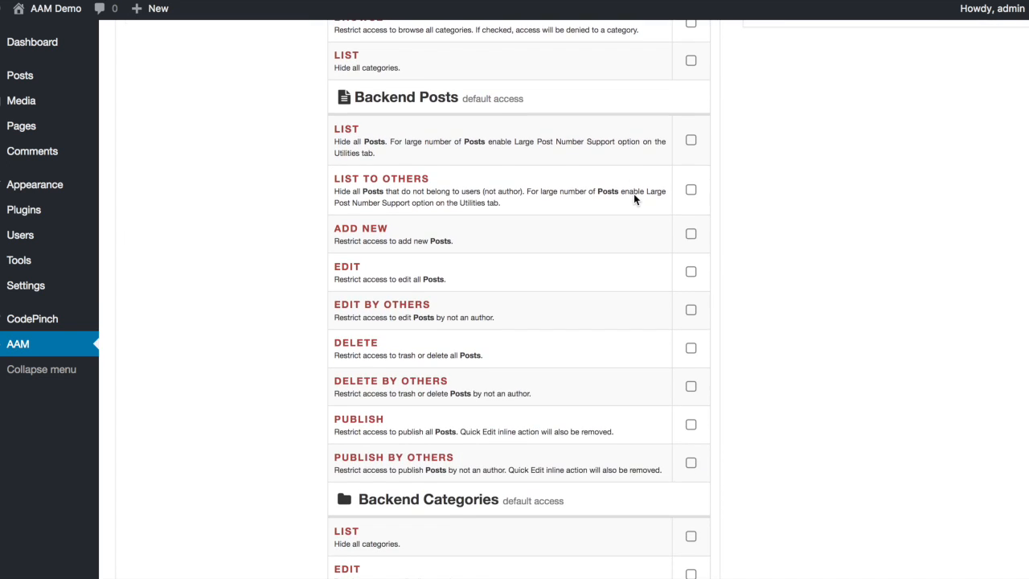
pyautogui.scroll(-3)
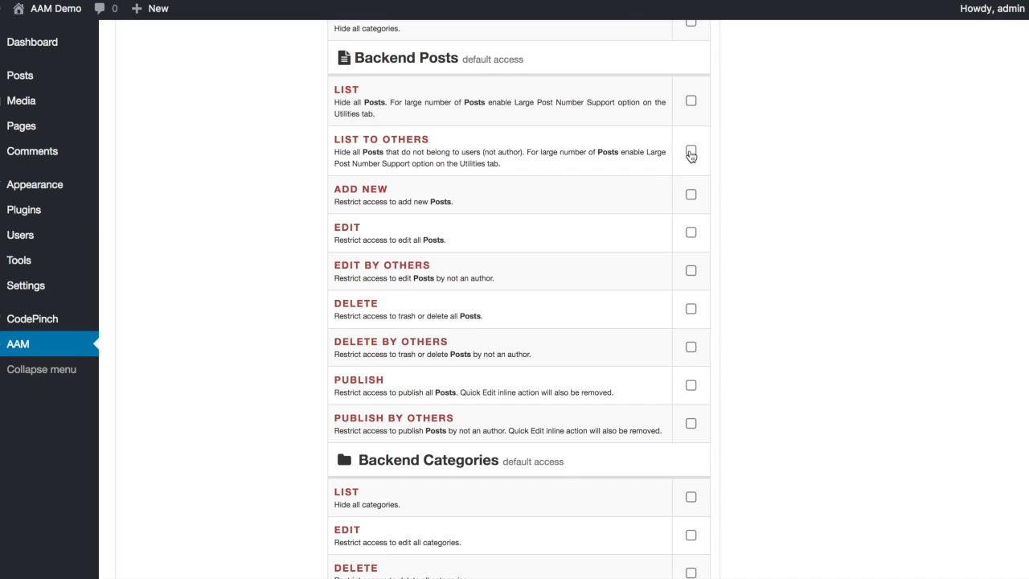
# - Restrict Contributors from listing, editing, deleting and publishing others' backend posts
pyautogui.click(689, 151)
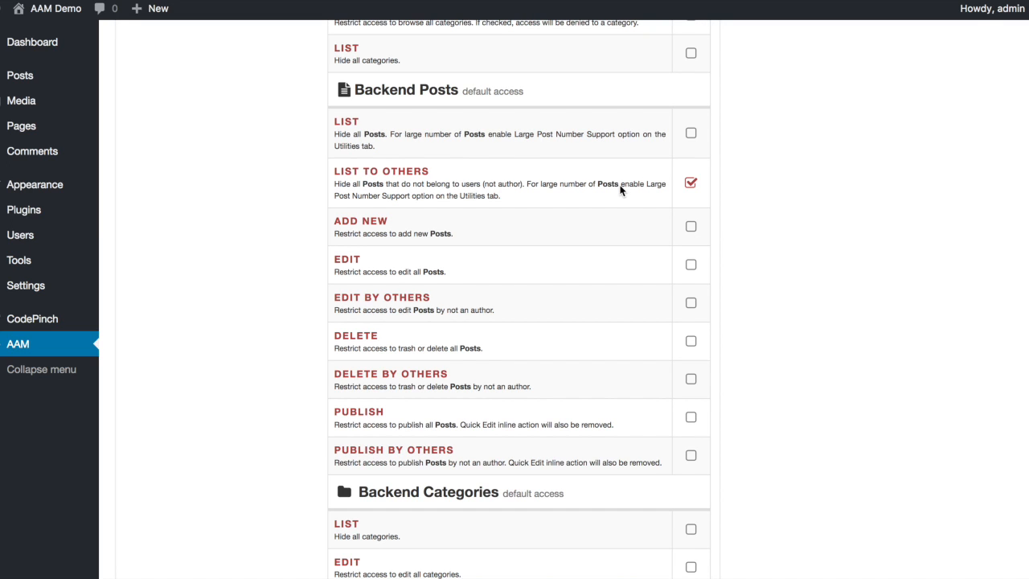
pyautogui.moveTo(477, 196)
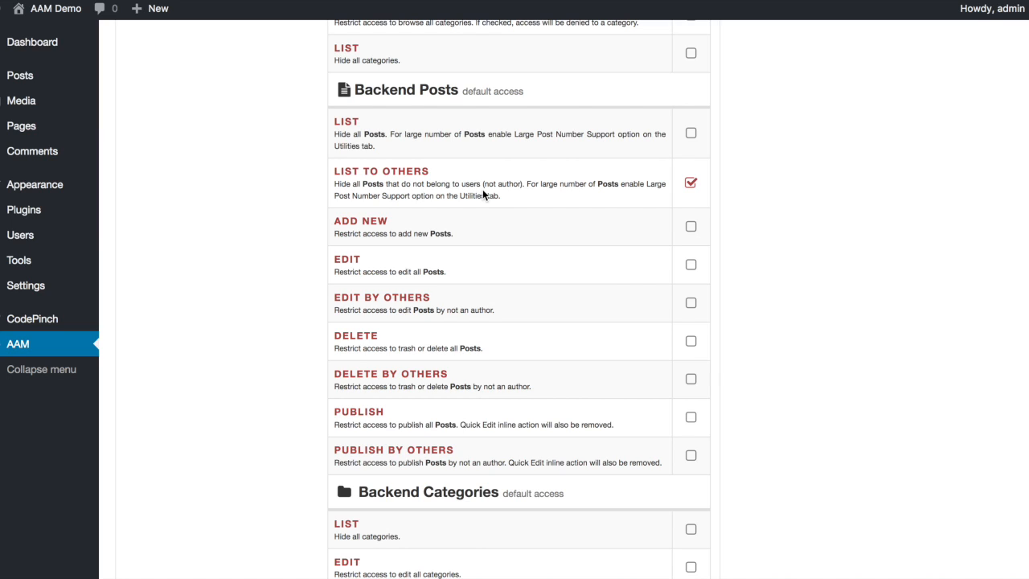
pyautogui.moveTo(689, 302)
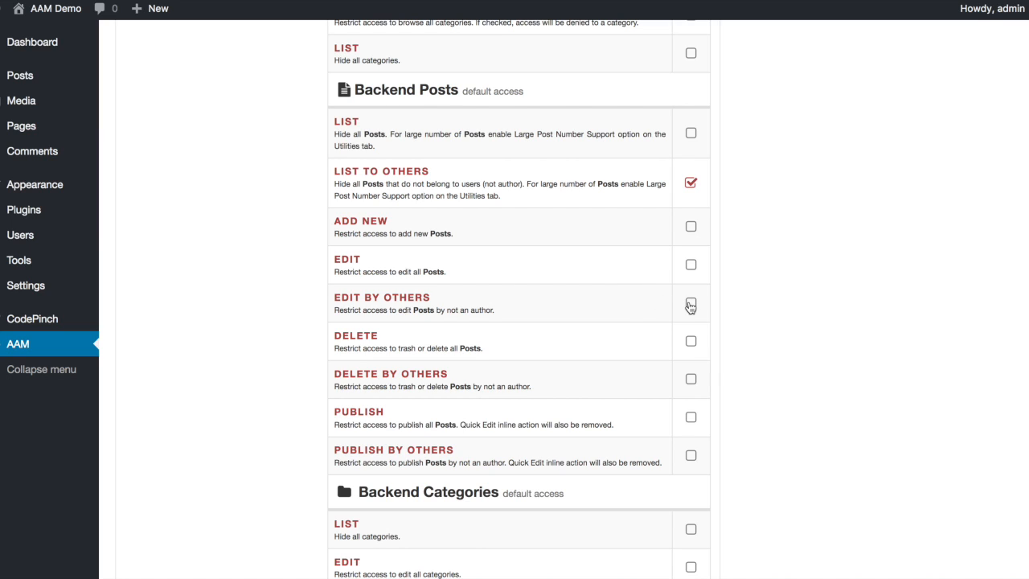
pyautogui.click(690, 304)
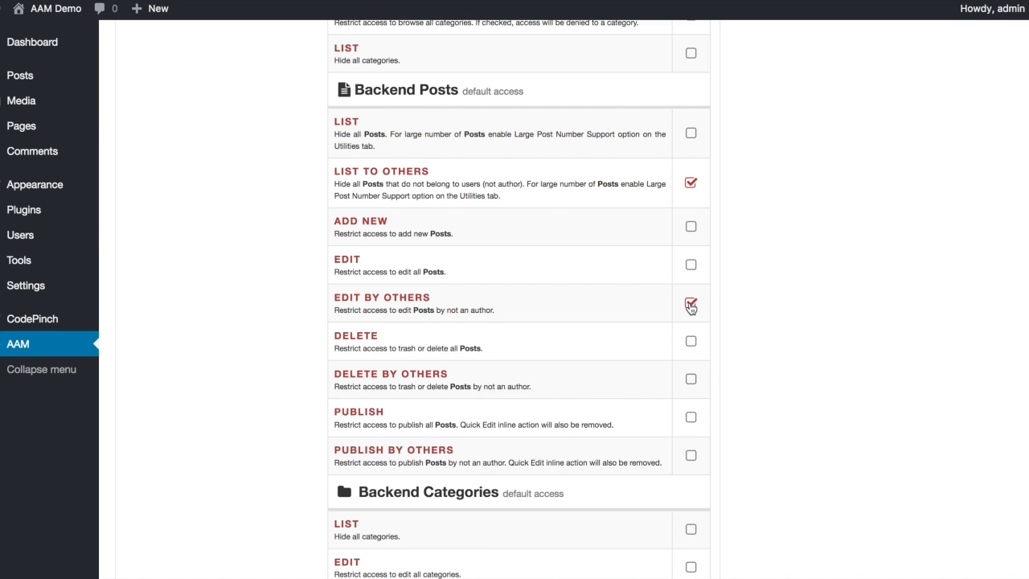
pyautogui.click(689, 303)
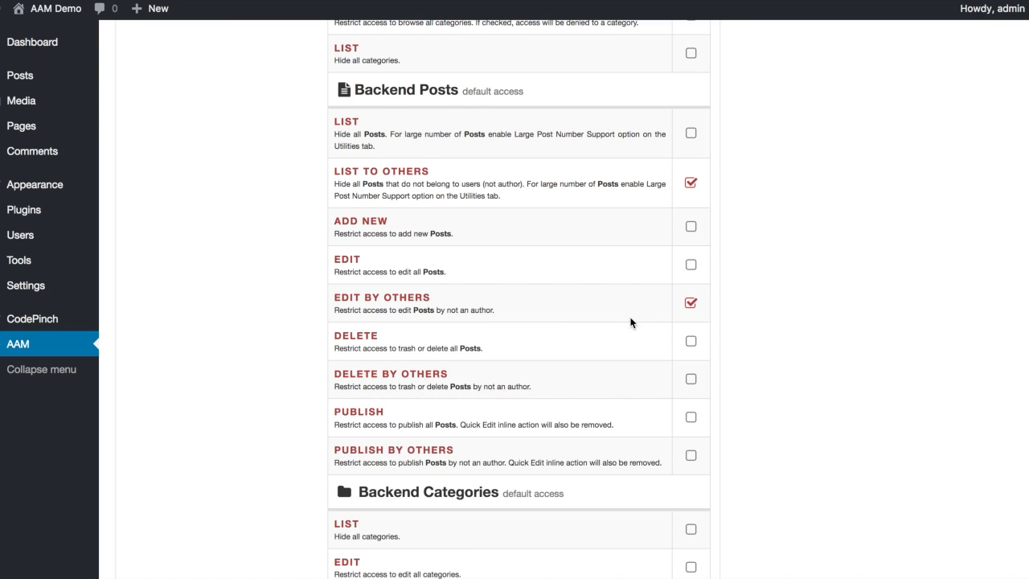
pyautogui.moveTo(674, 360)
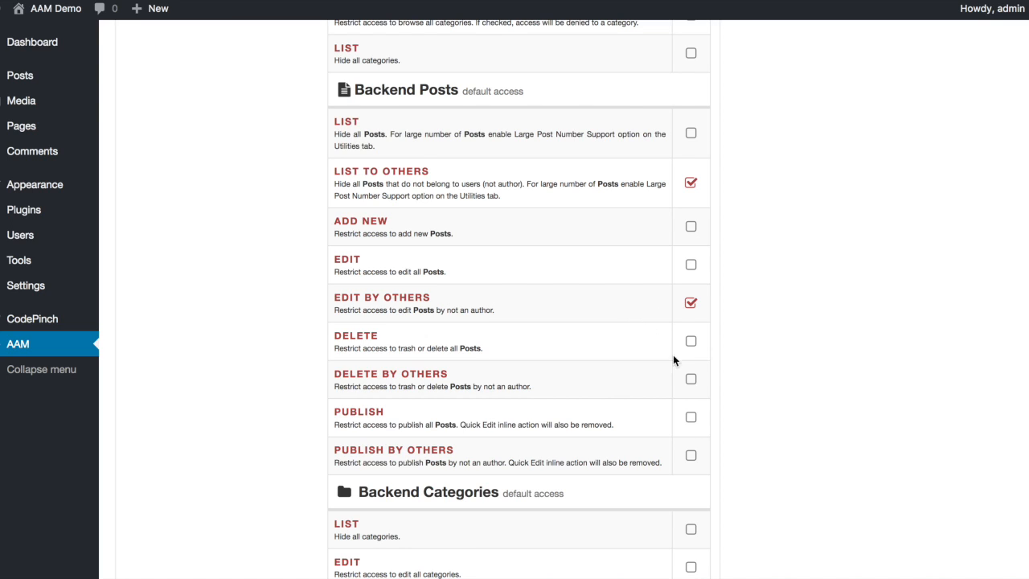
pyautogui.click(689, 380)
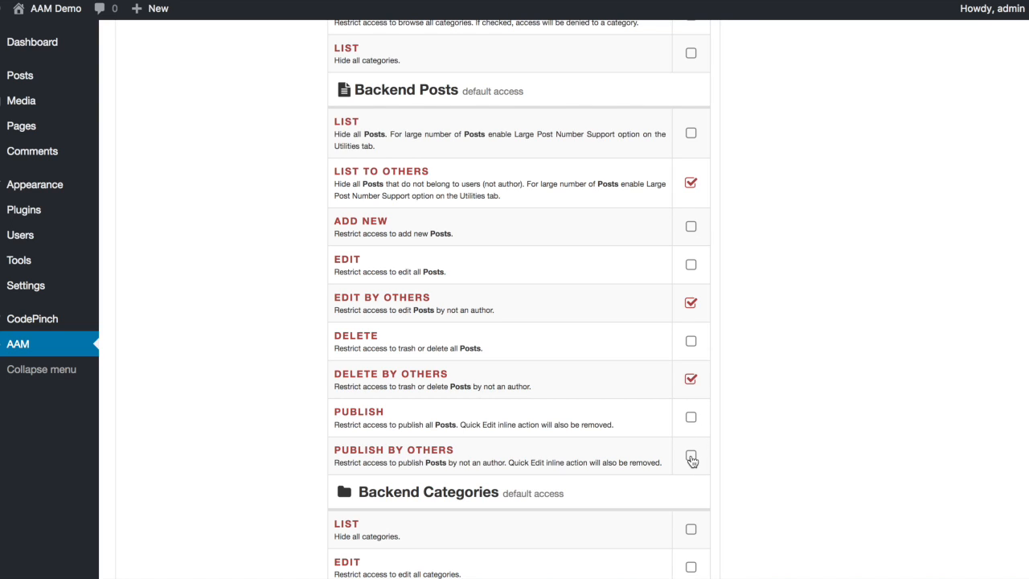
pyautogui.click(690, 457)
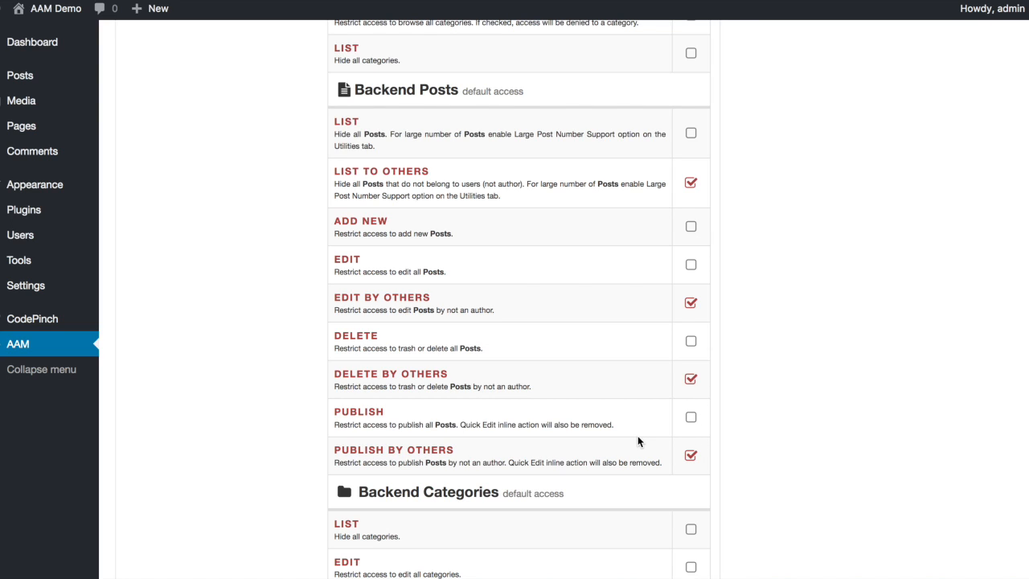
pyautogui.scroll(-3)
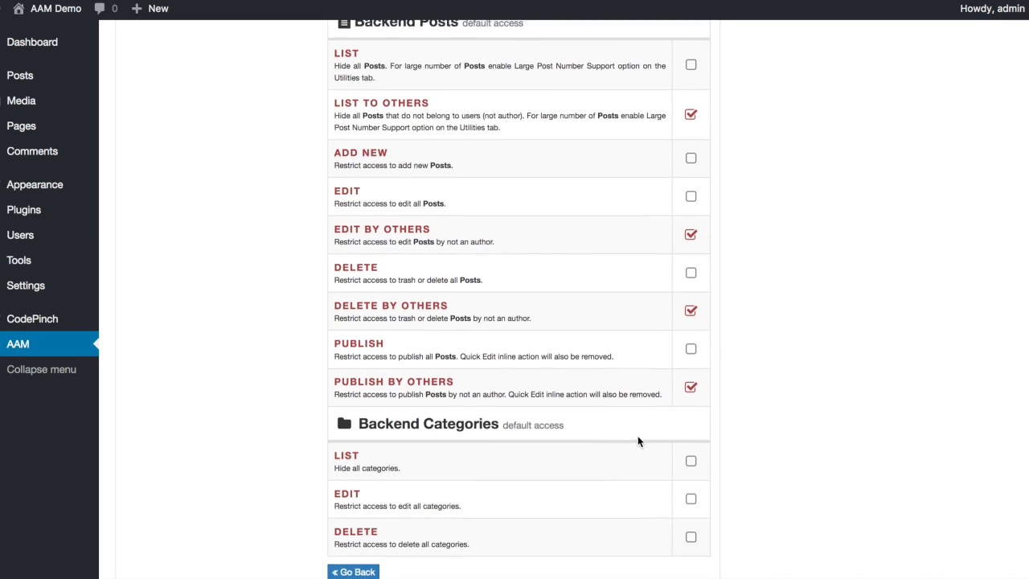
pyautogui.scroll(-3)
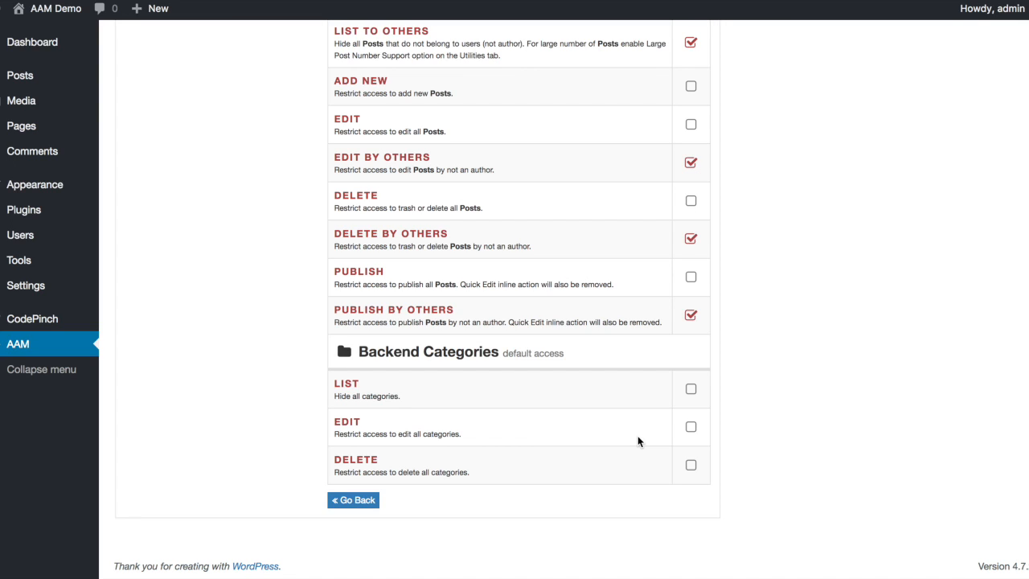
pyautogui.moveTo(675, 411)
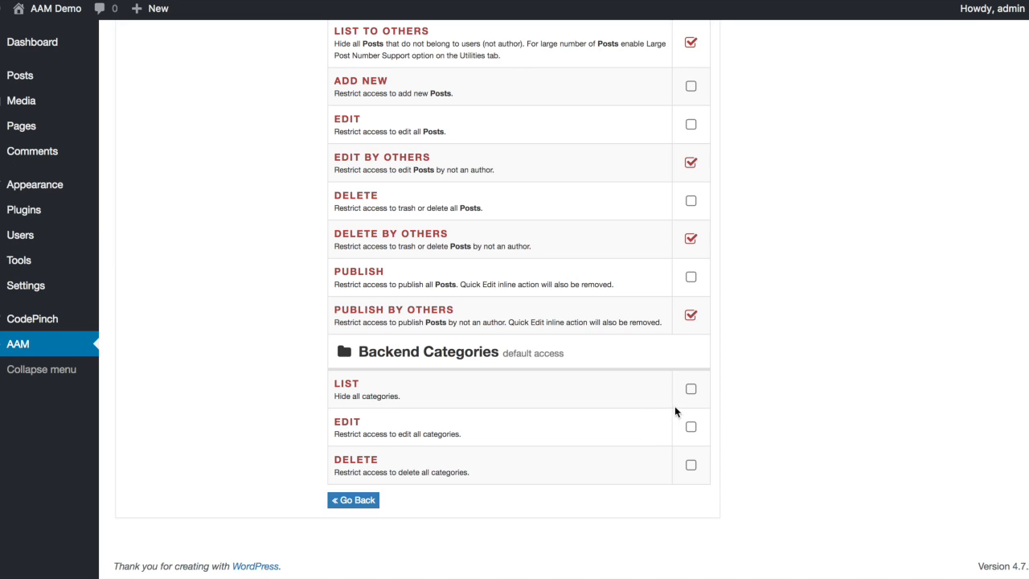
pyautogui.click(689, 388)
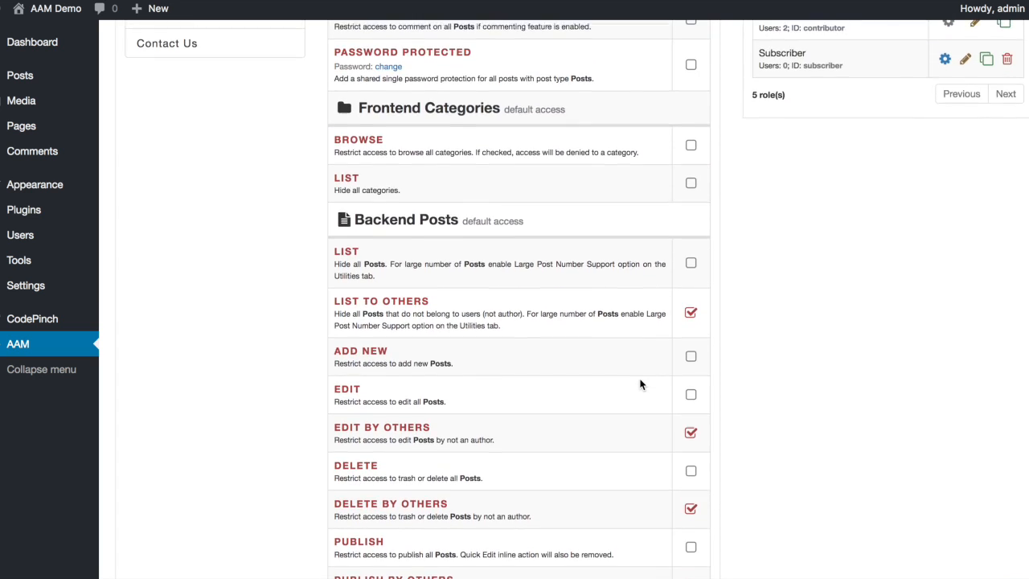
pyautogui.scroll(3)
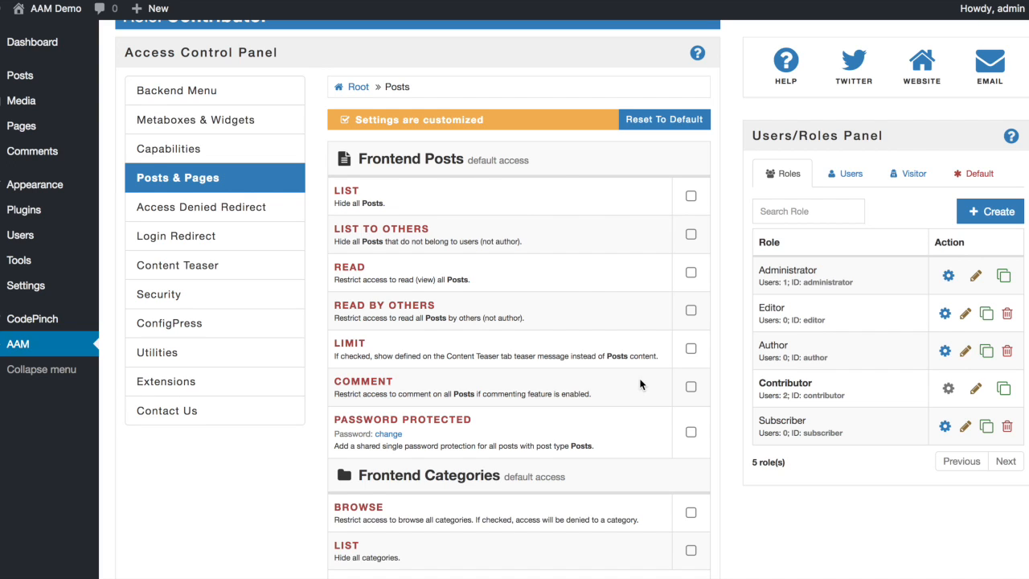
pyautogui.moveTo(765, 233)
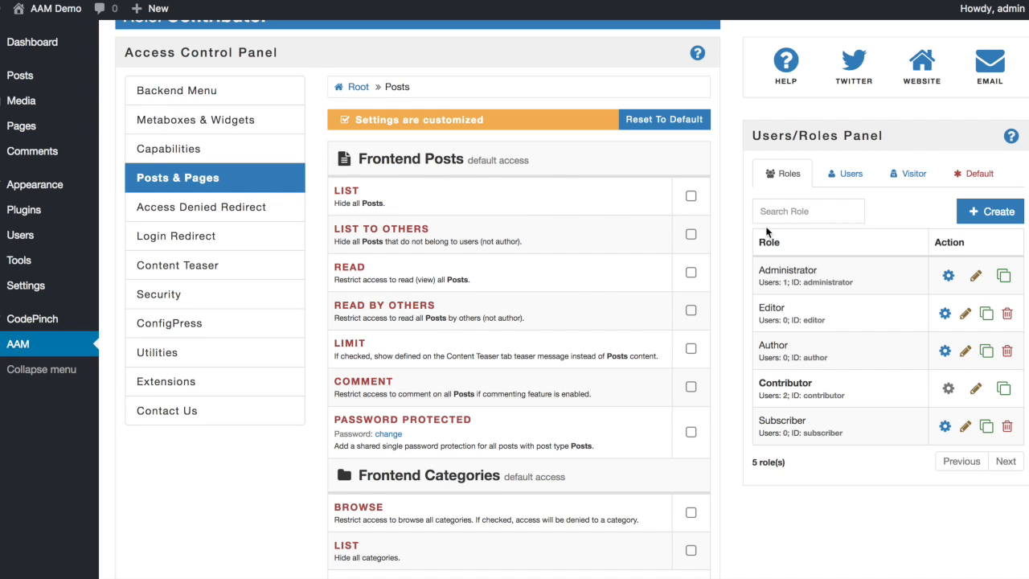
# - Review John Smith's Technology category access, hidden from him in the backend
pyautogui.click(844, 174)
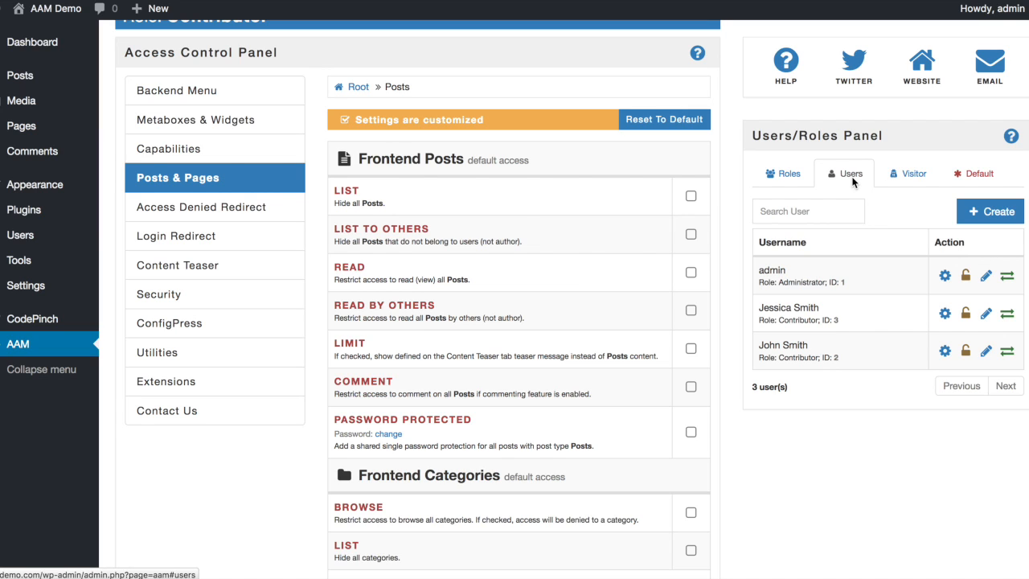
pyautogui.moveTo(945, 352)
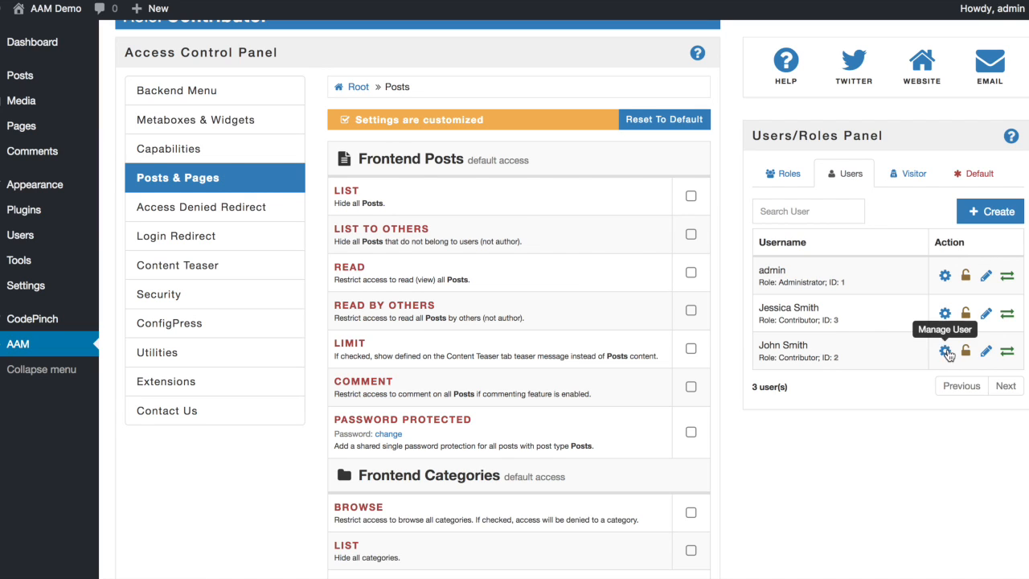
pyautogui.click(946, 352)
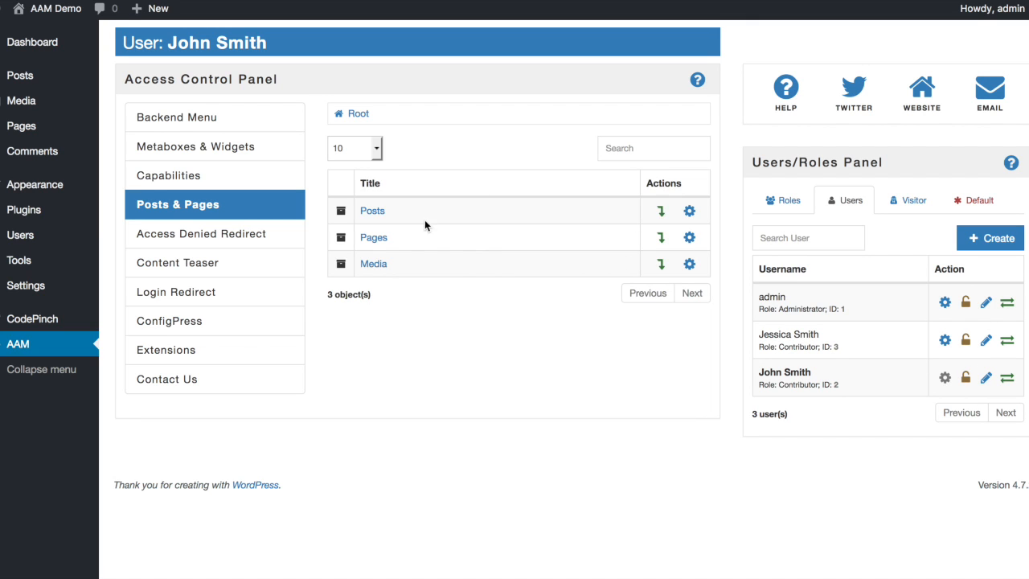
pyautogui.click(371, 209)
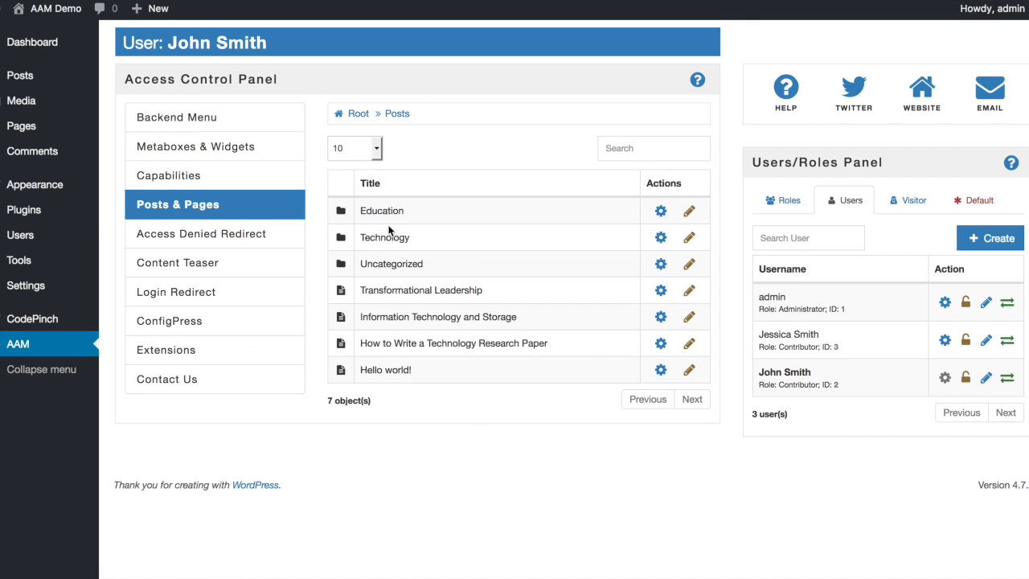
pyautogui.moveTo(659, 238)
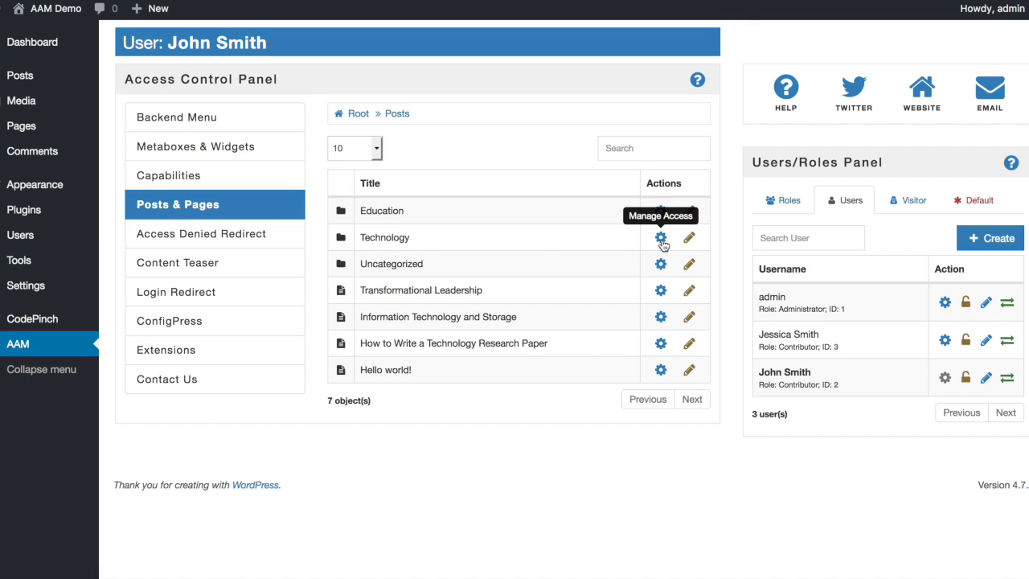
pyautogui.click(659, 238)
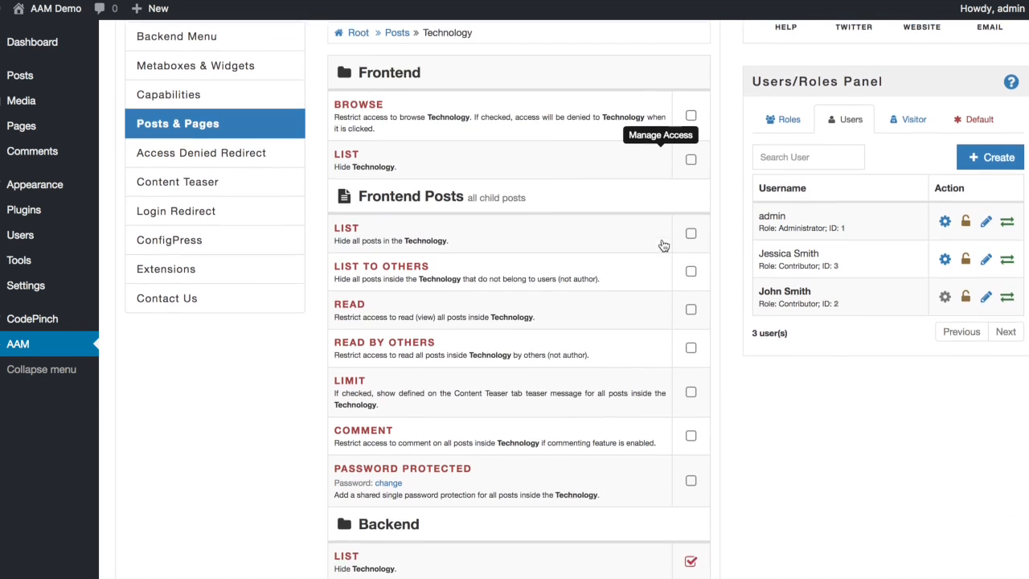
pyautogui.scroll(-3)
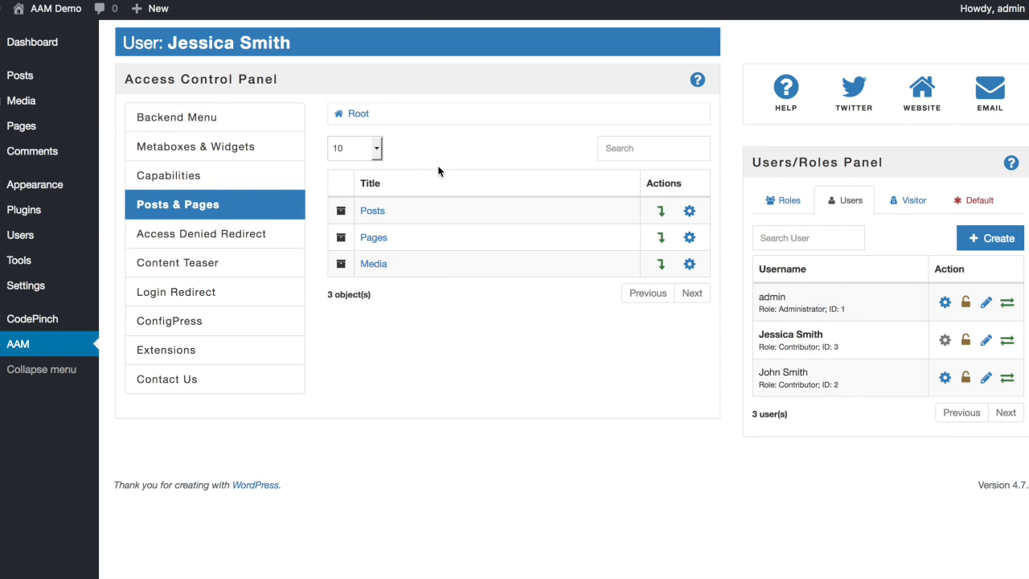
pyautogui.click(372, 209)
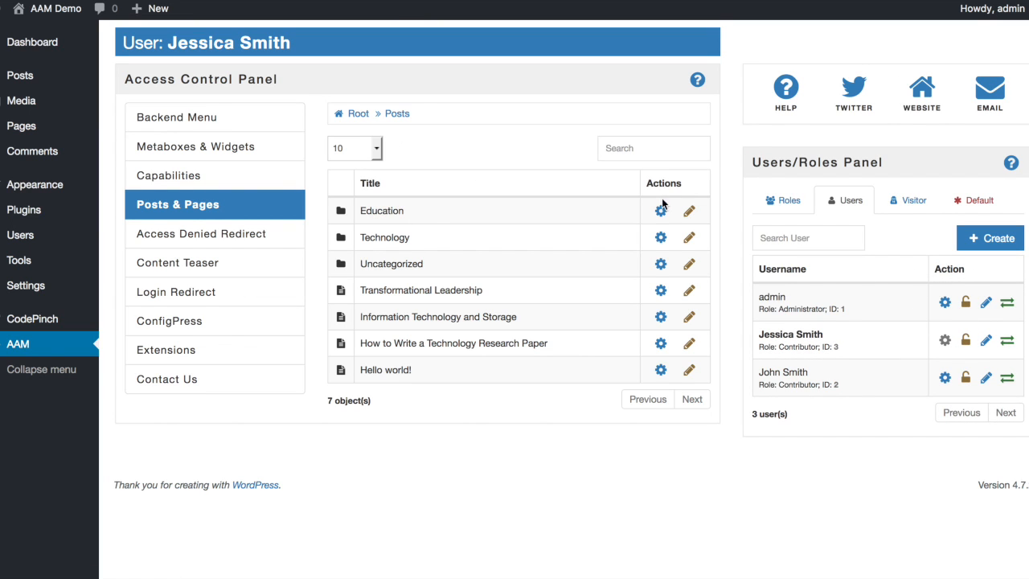
pyautogui.click(659, 209)
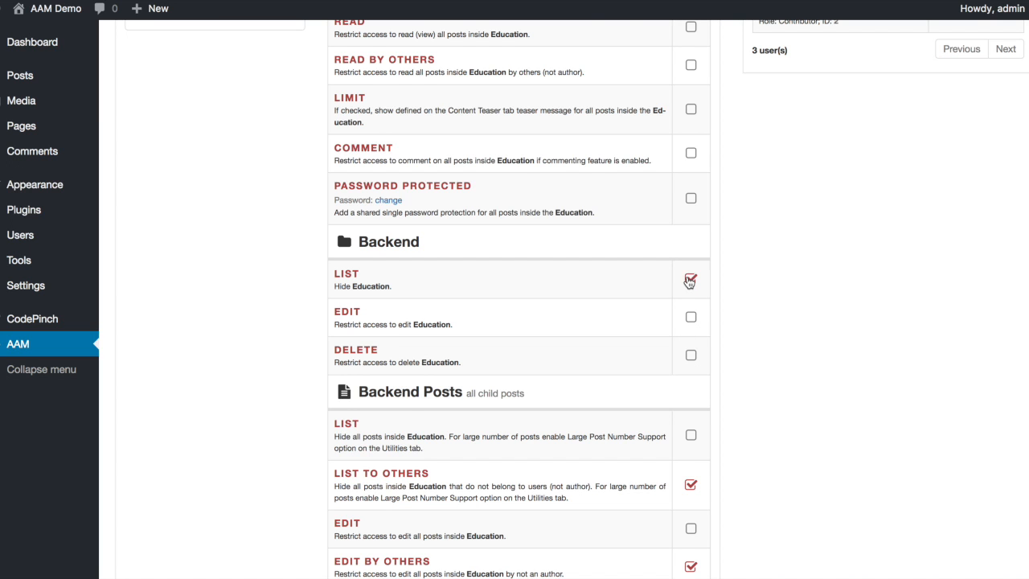
pyautogui.scroll(3)
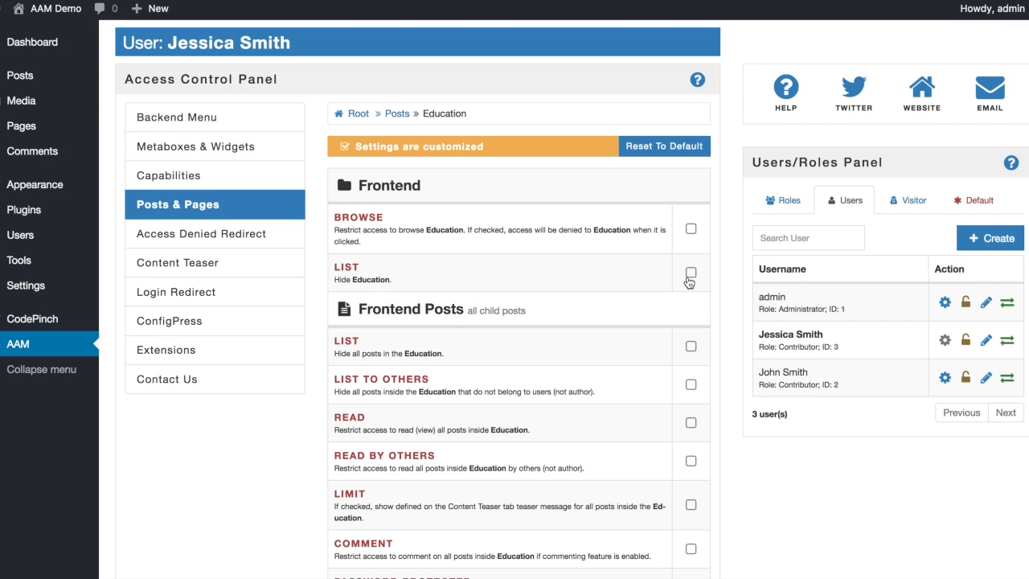
pyautogui.moveTo(727, 298)
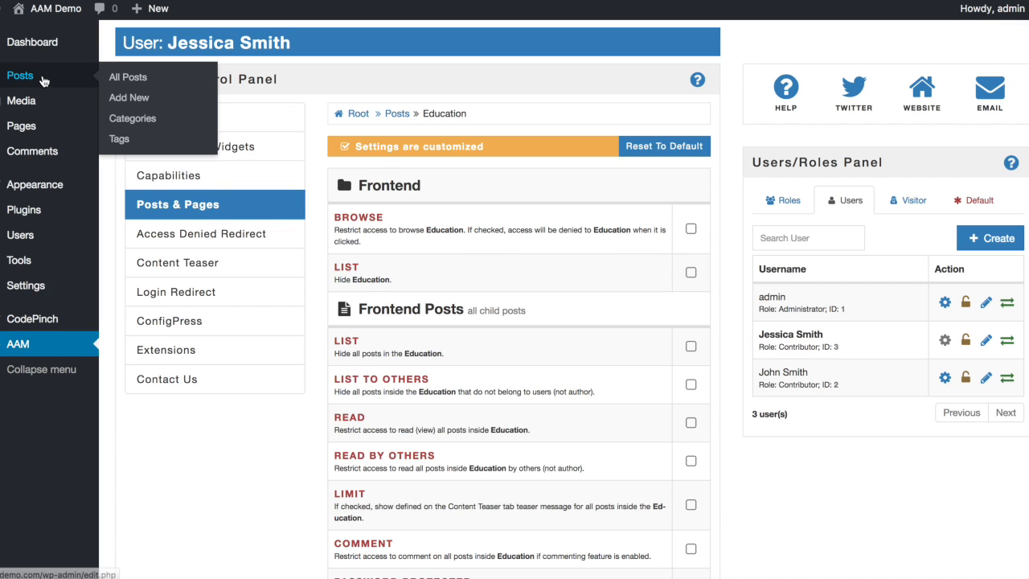
# - Check the All Posts list, then return to AAM with the Administrator role loaded
pyautogui.click(129, 78)
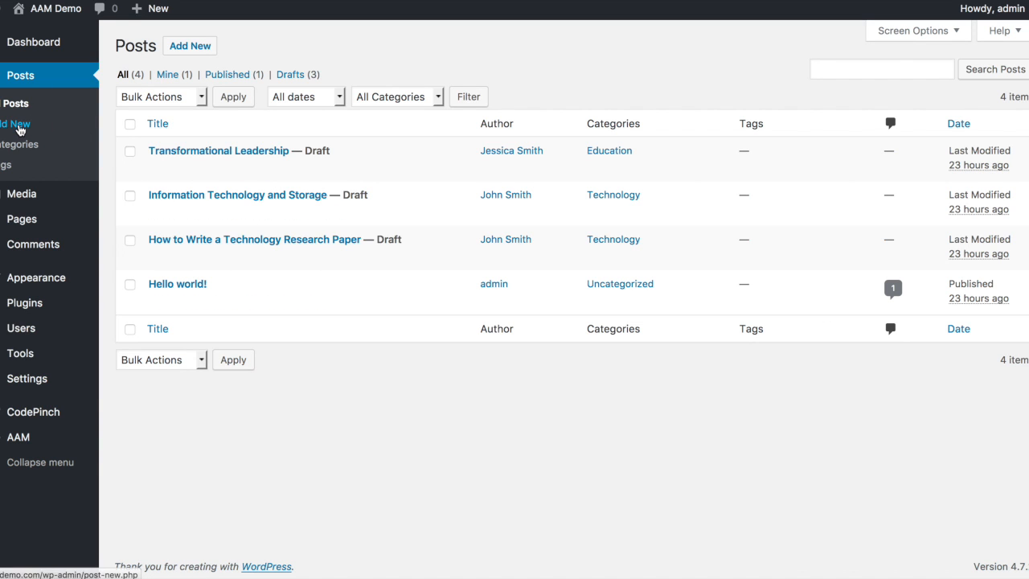
pyautogui.moveTo(19, 148)
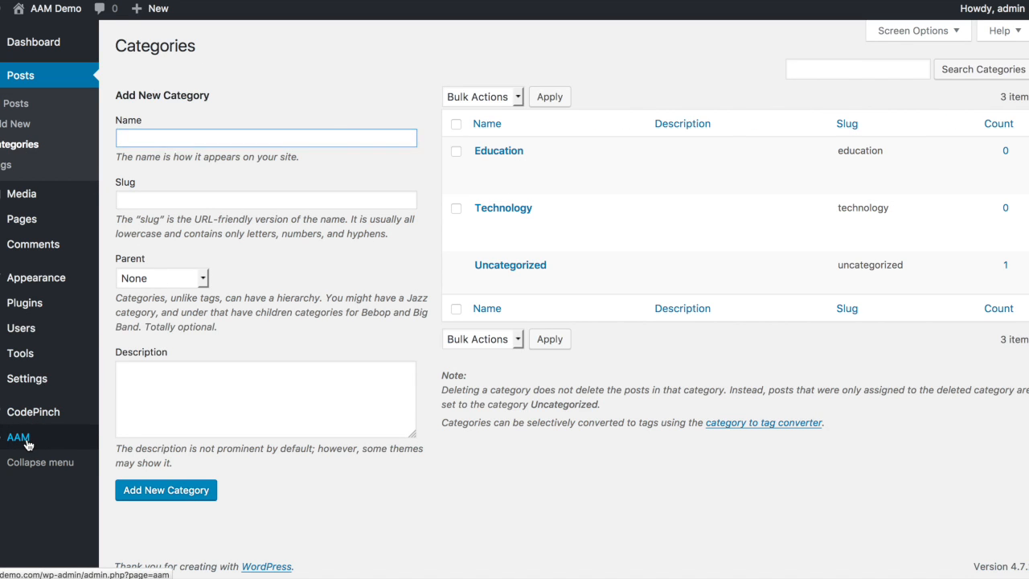
pyautogui.click(18, 434)
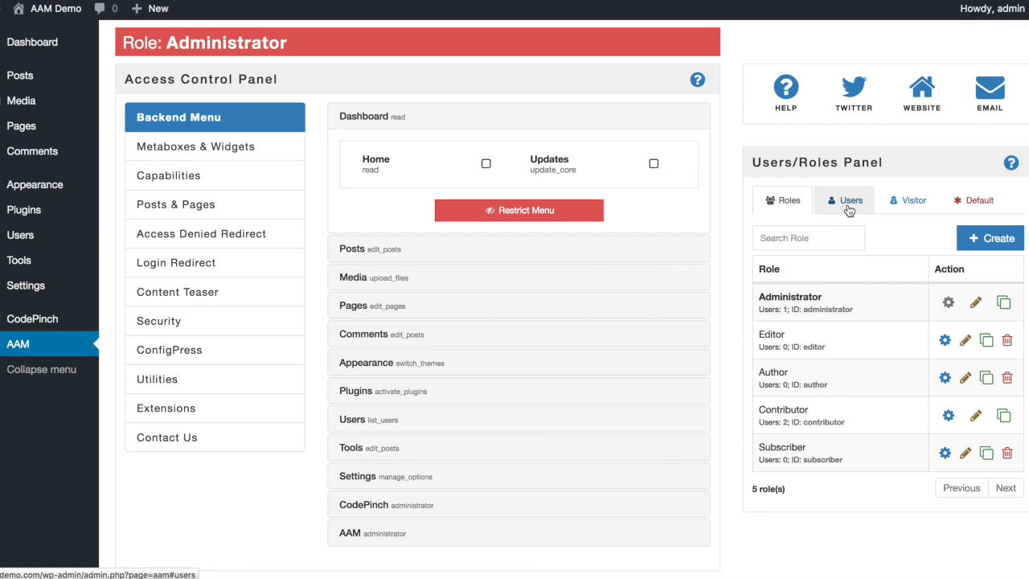
pyautogui.click(843, 199)
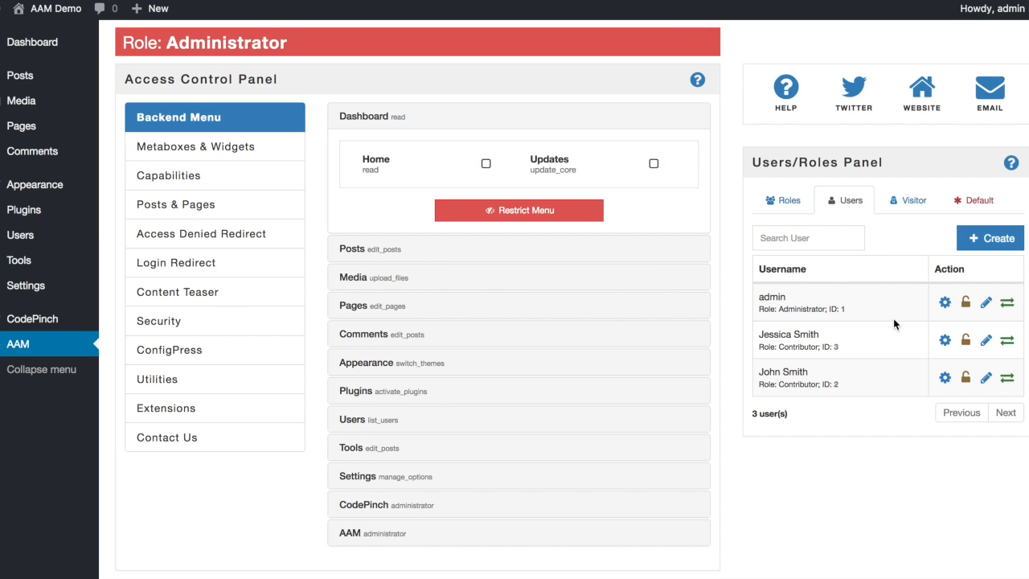
pyautogui.click(943, 339)
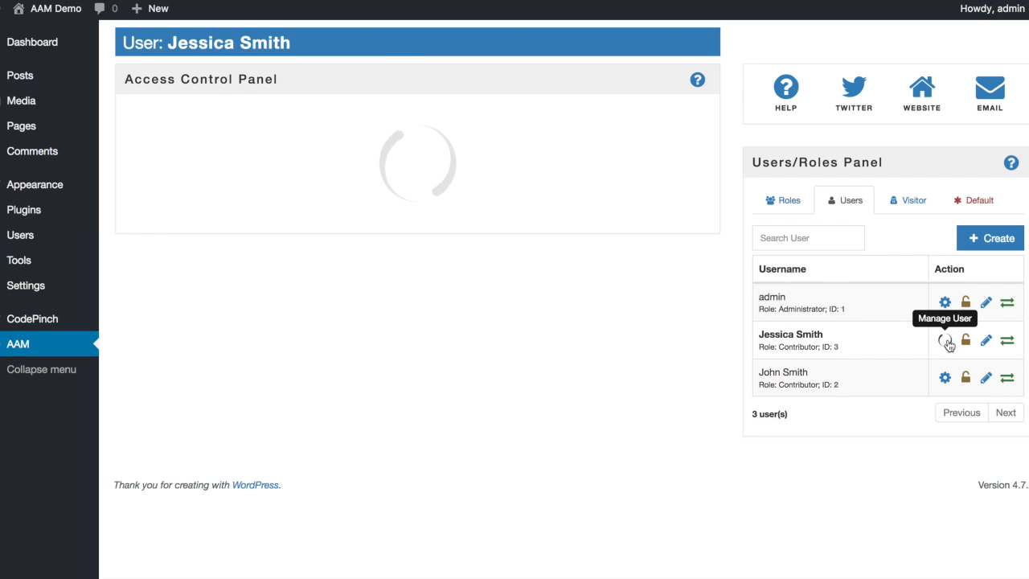
pyautogui.click(945, 340)
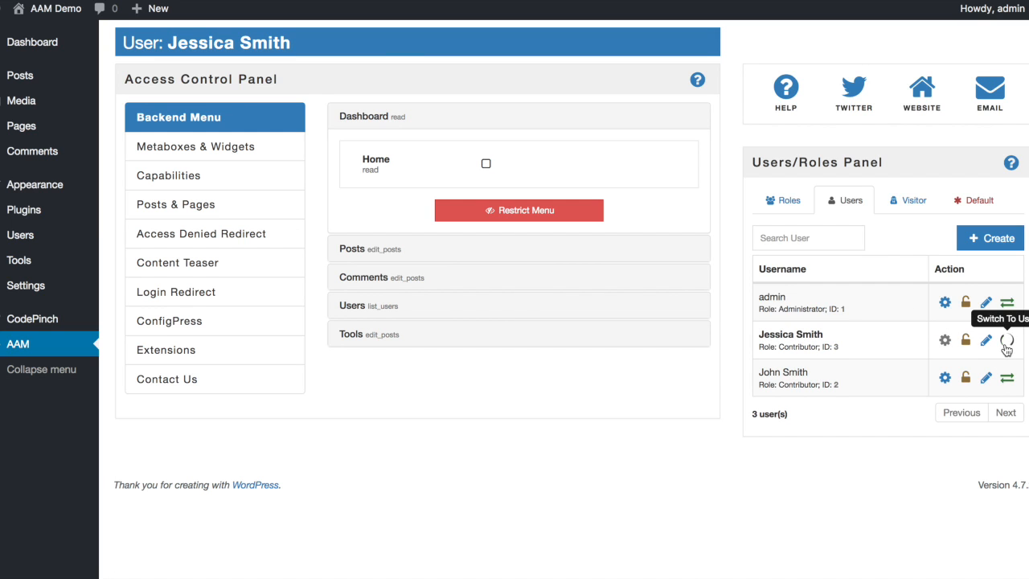
pyautogui.click(1007, 341)
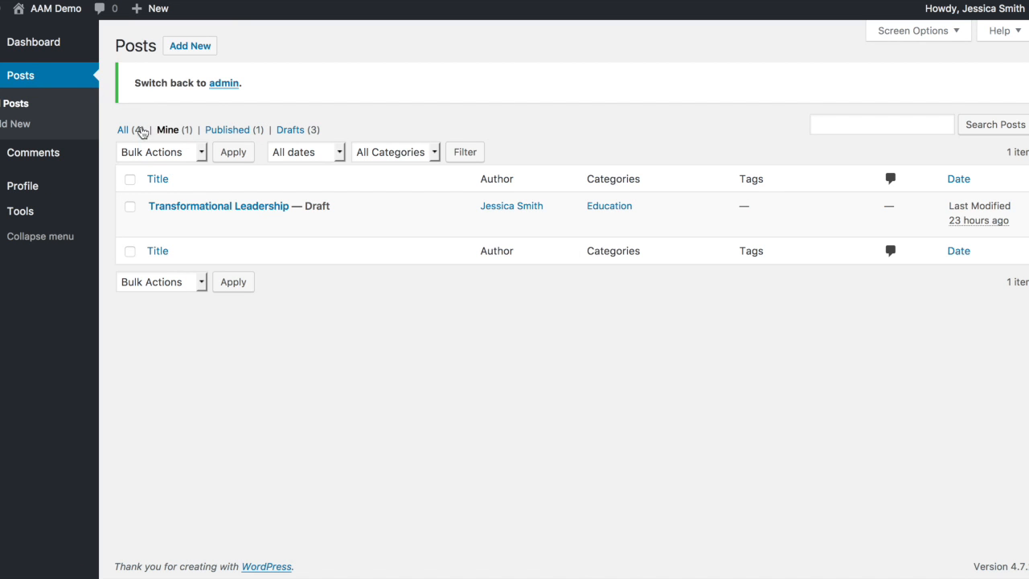
# - Start a new post as Jessica Smith, which offers only the Education category
pyautogui.click(122, 129)
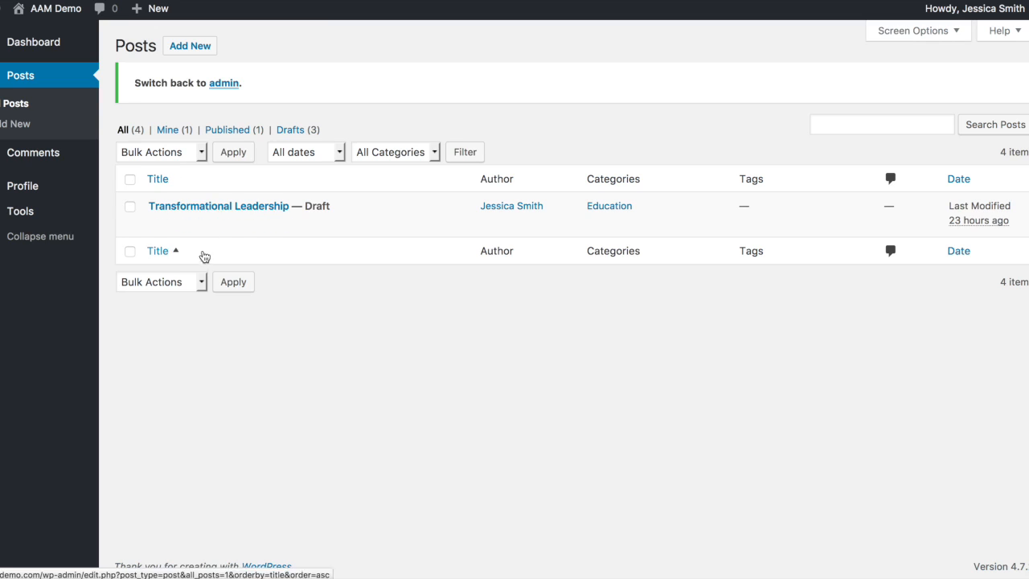
pyautogui.moveTo(258, 206)
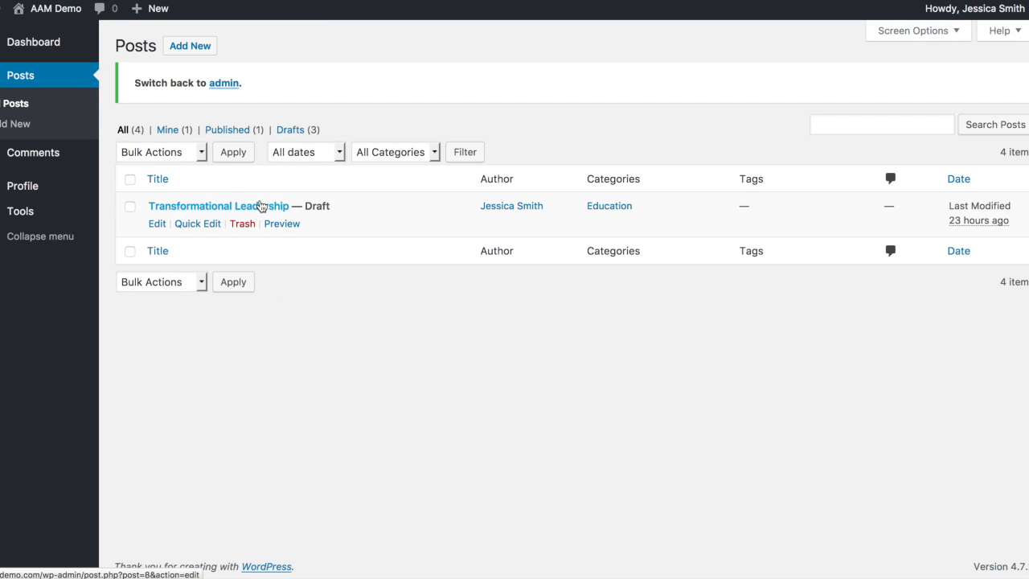
pyautogui.moveTo(472, 219)
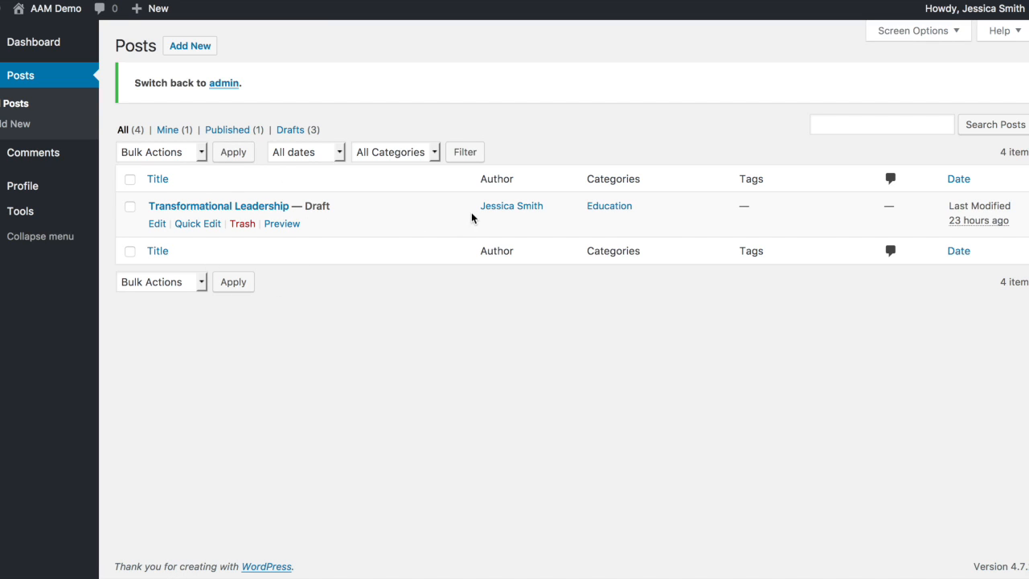
pyautogui.moveTo(414, 152)
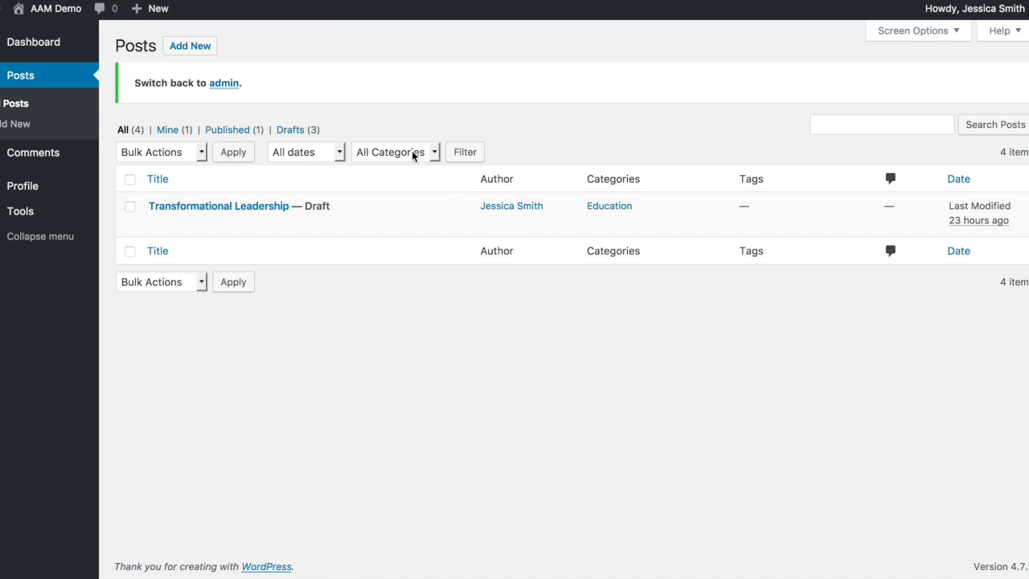
pyautogui.click(394, 151)
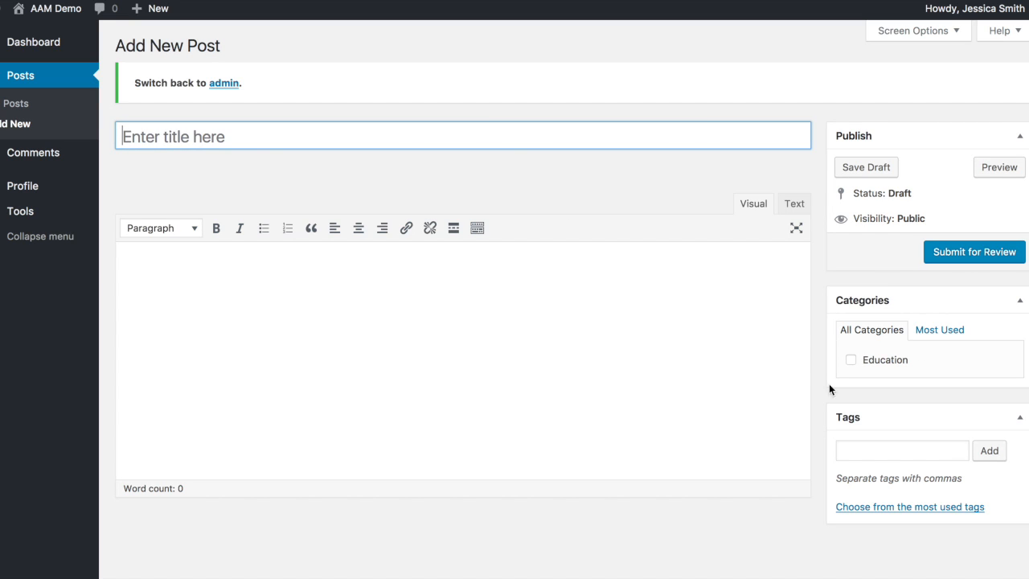
pyautogui.moveTo(913, 375)
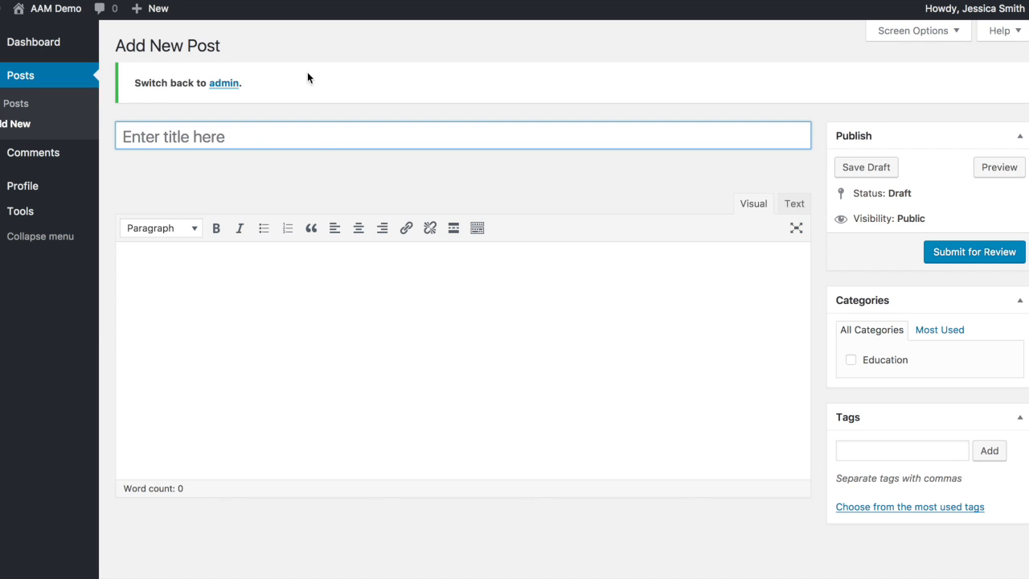
pyautogui.moveTo(224, 83)
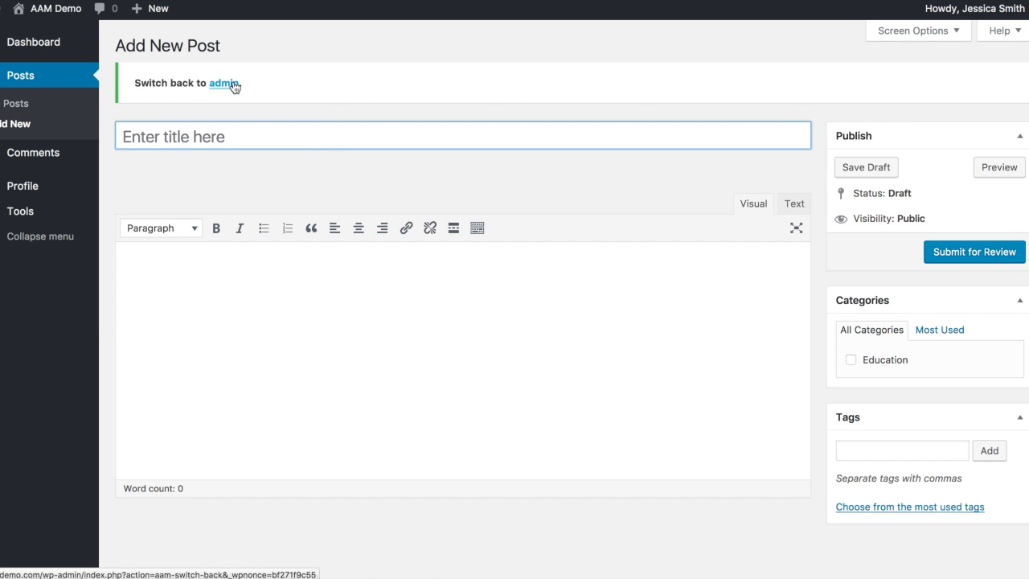
pyautogui.click(224, 83)
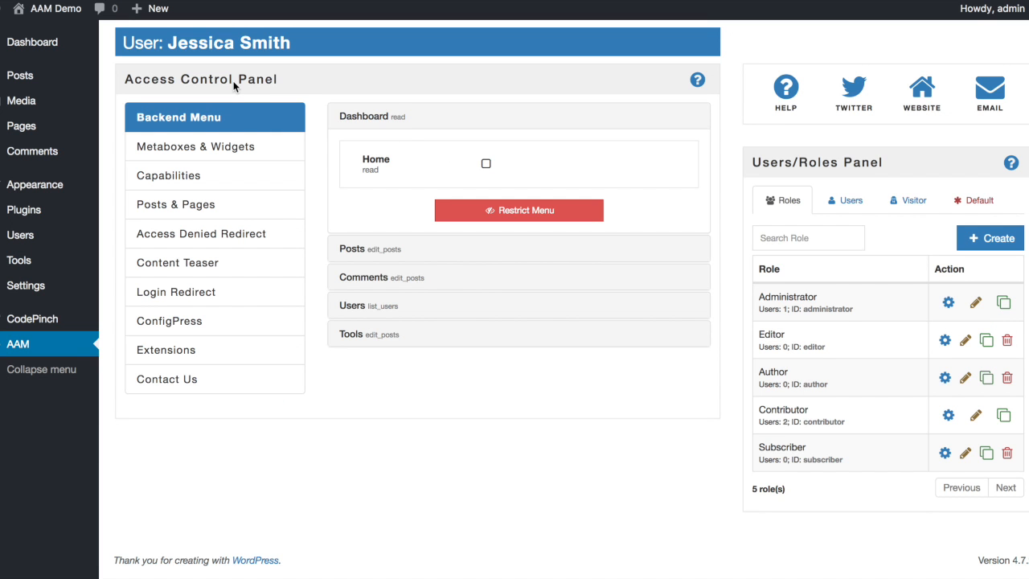
pyautogui.moveTo(409, 145)
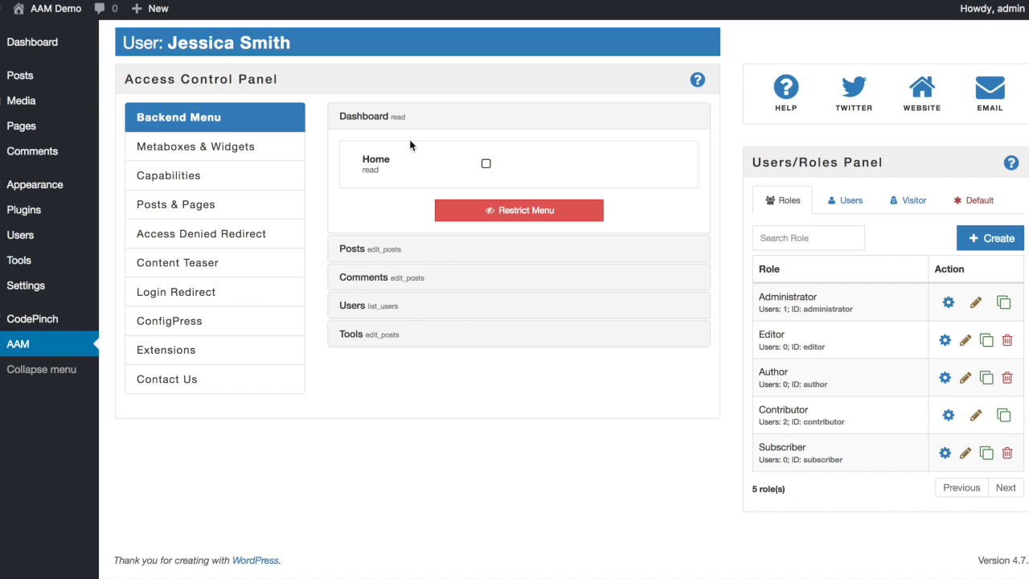
pyautogui.moveTo(529, 205)
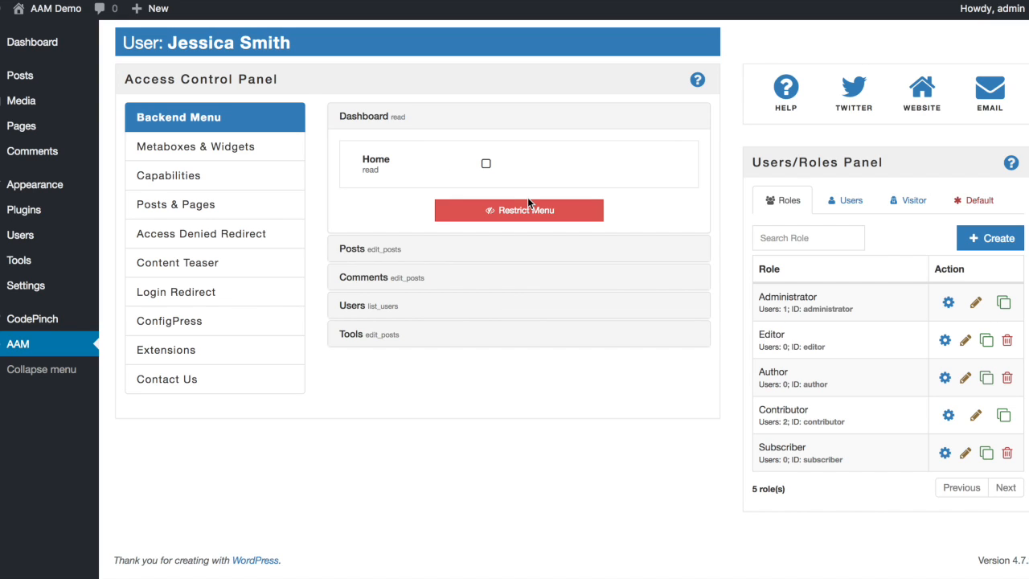
pyautogui.moveTo(662, 330)
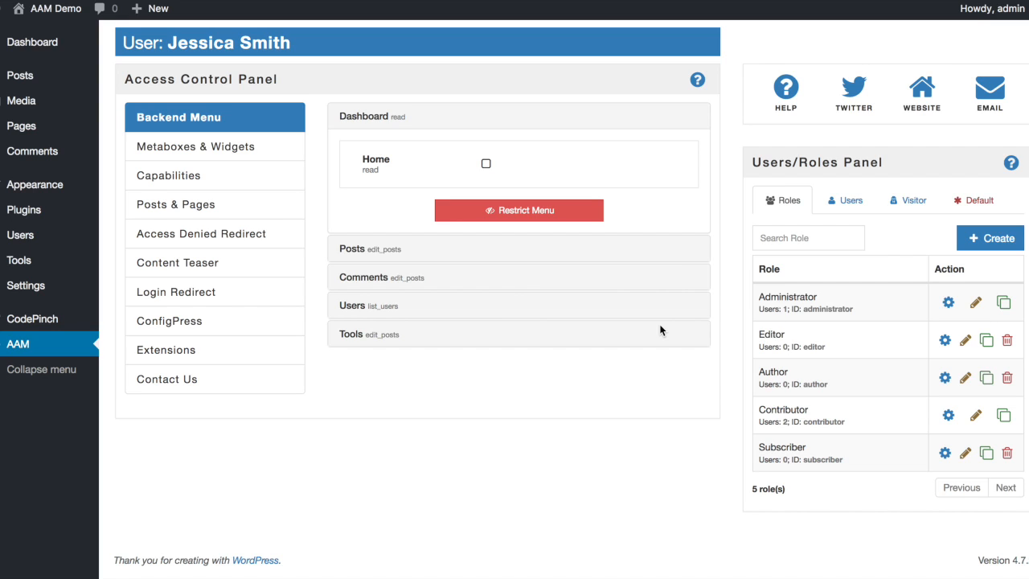
pyautogui.moveTo(636, 369)
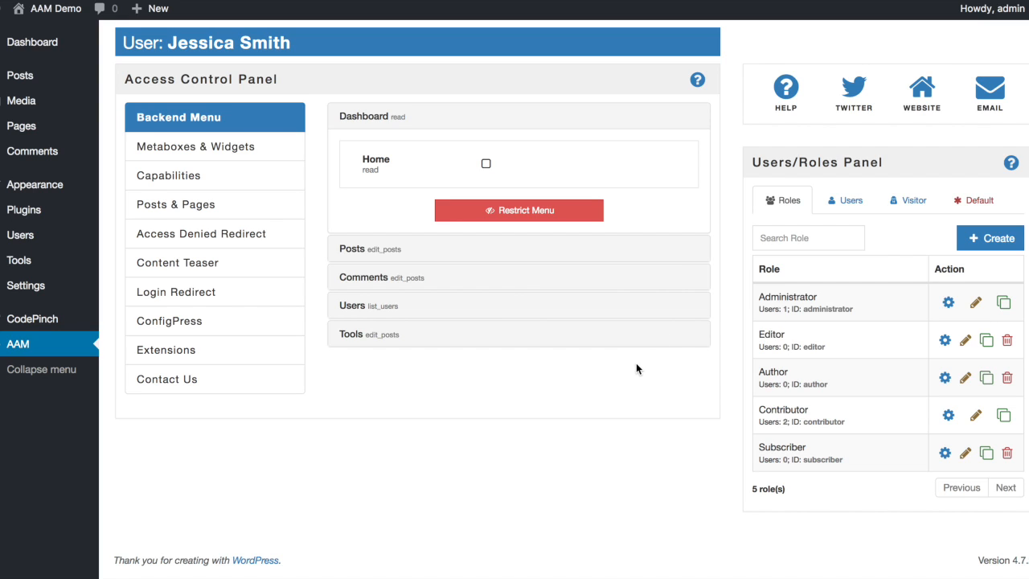
pyautogui.moveTo(216, 322)
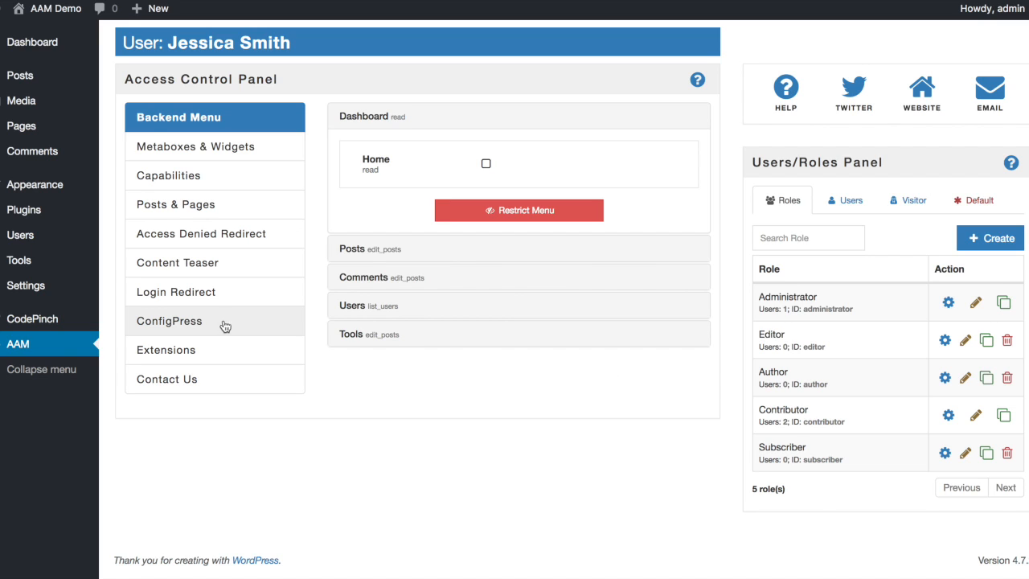
pyautogui.click(169, 322)
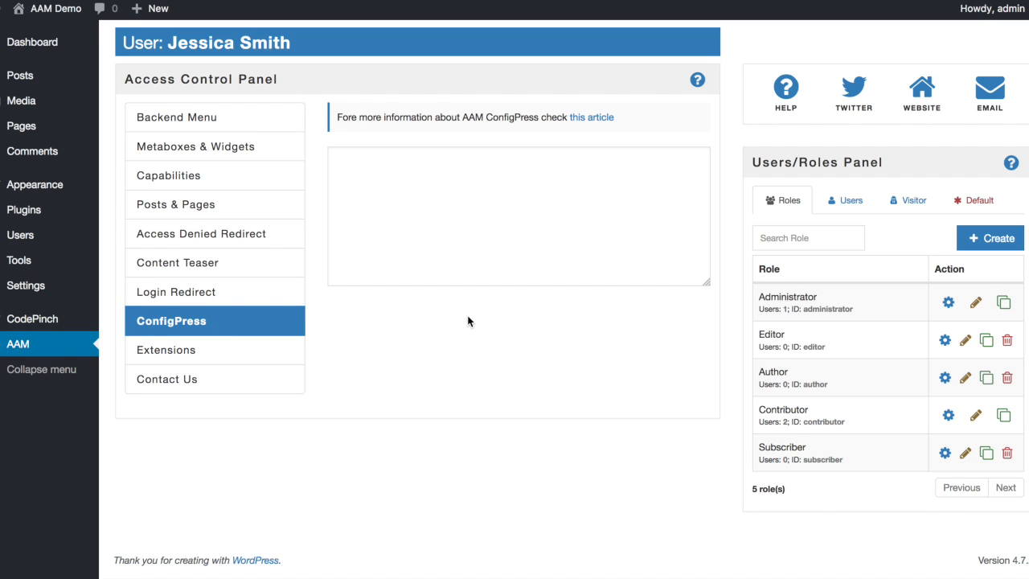
pyautogui.moveTo(428, 306)
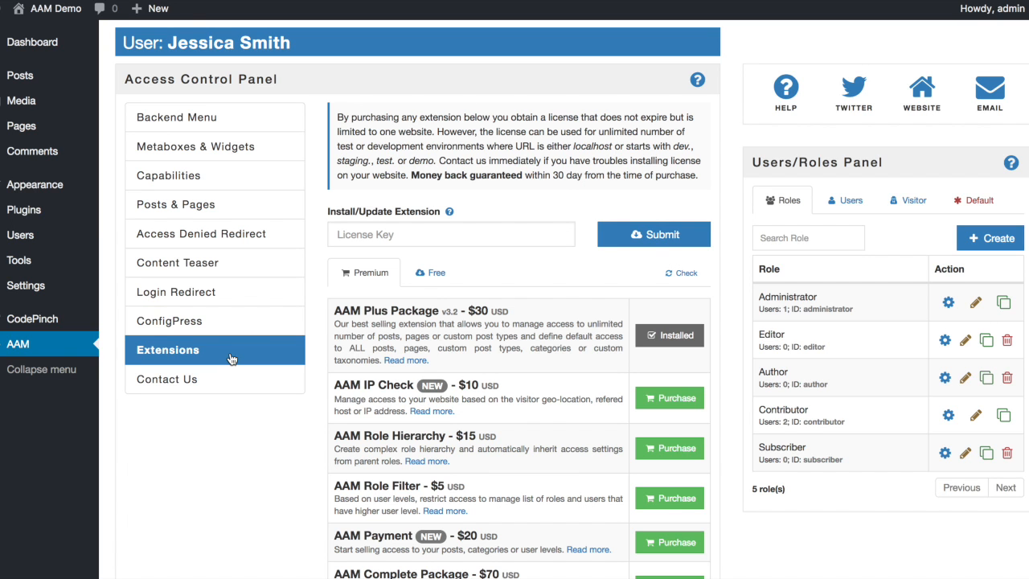
pyautogui.moveTo(167, 379)
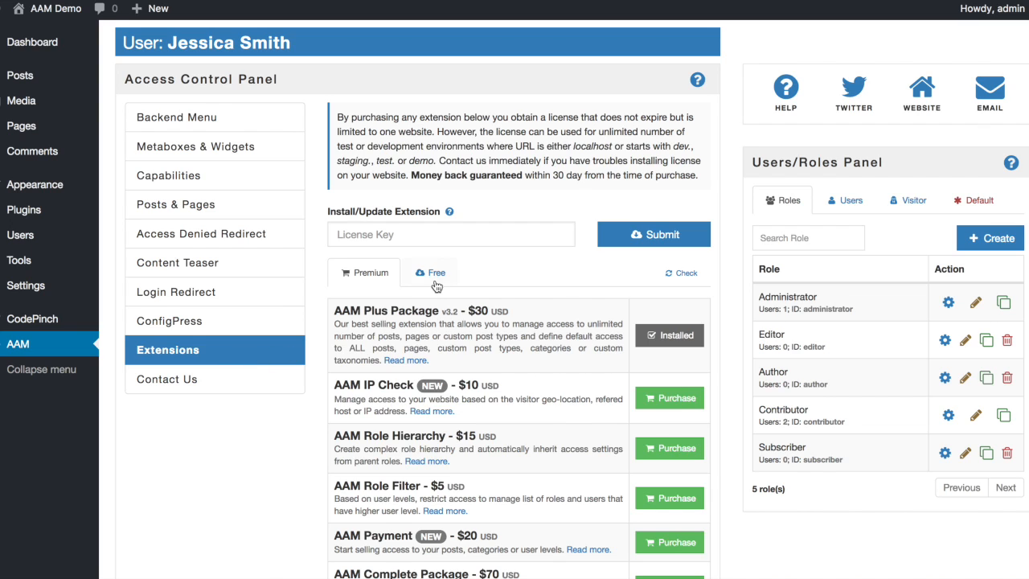
pyautogui.click(429, 272)
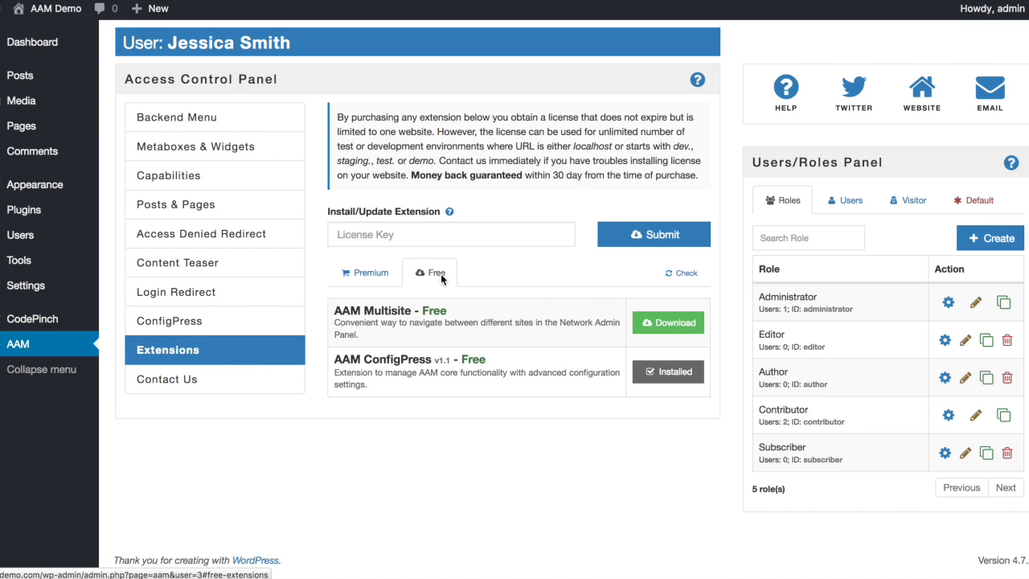
pyautogui.moveTo(598, 392)
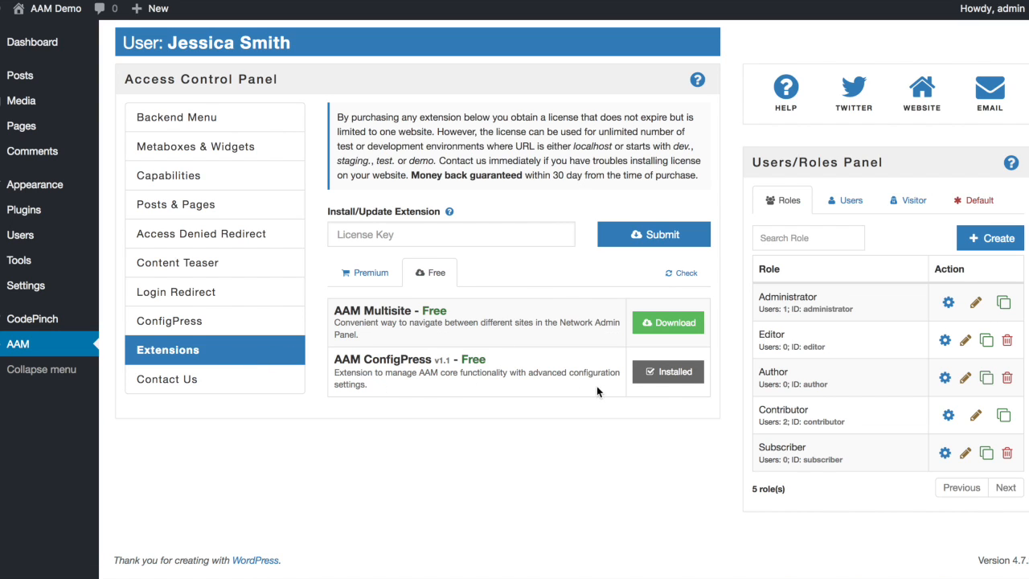
pyautogui.moveTo(453, 386)
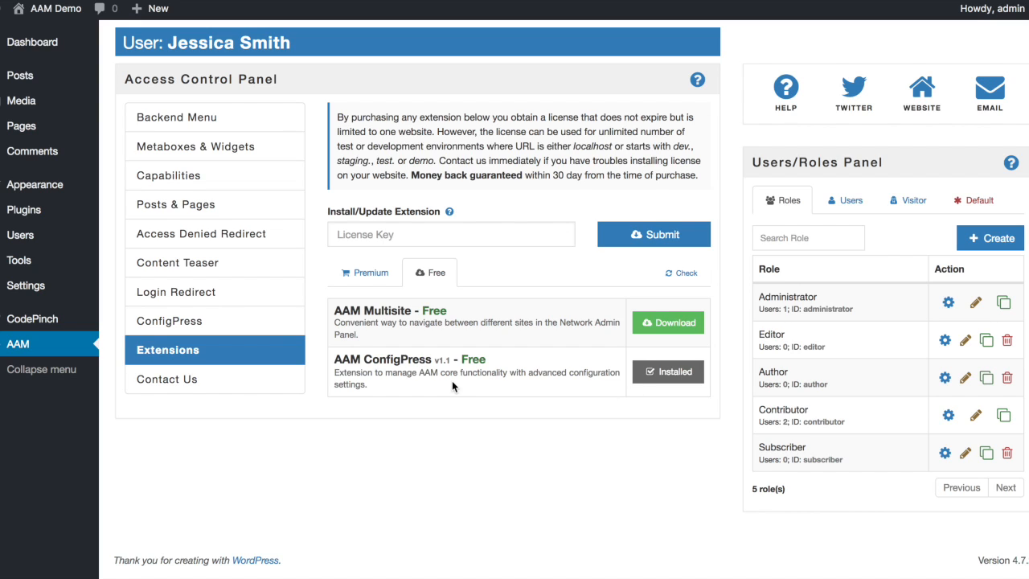
pyautogui.moveTo(258, 326)
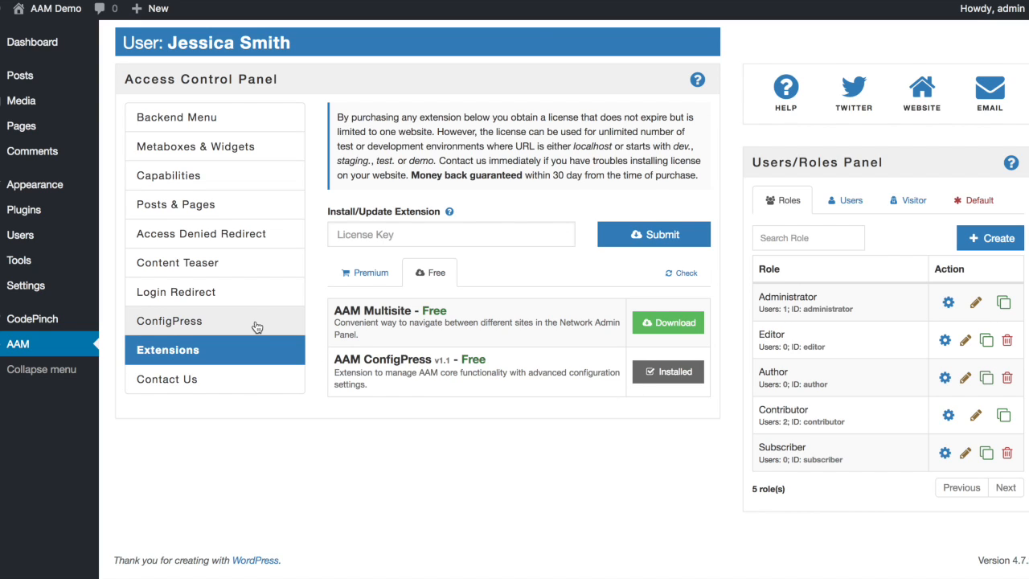
# - Enter an [aam] section followed by the line 'default.category.user.3' in the ConfigPress editor
pyautogui.click(168, 320)
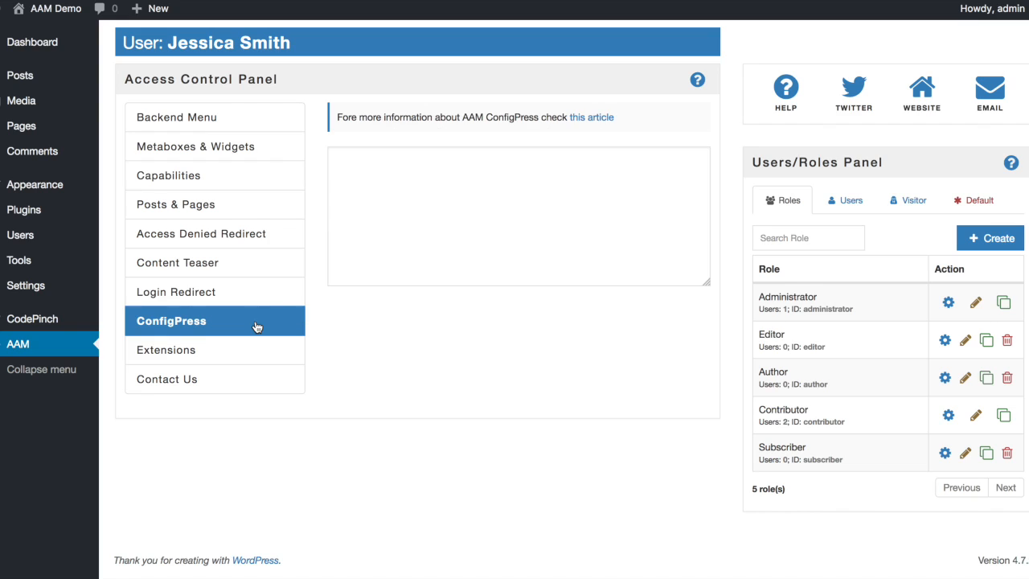
pyautogui.click(518, 215)
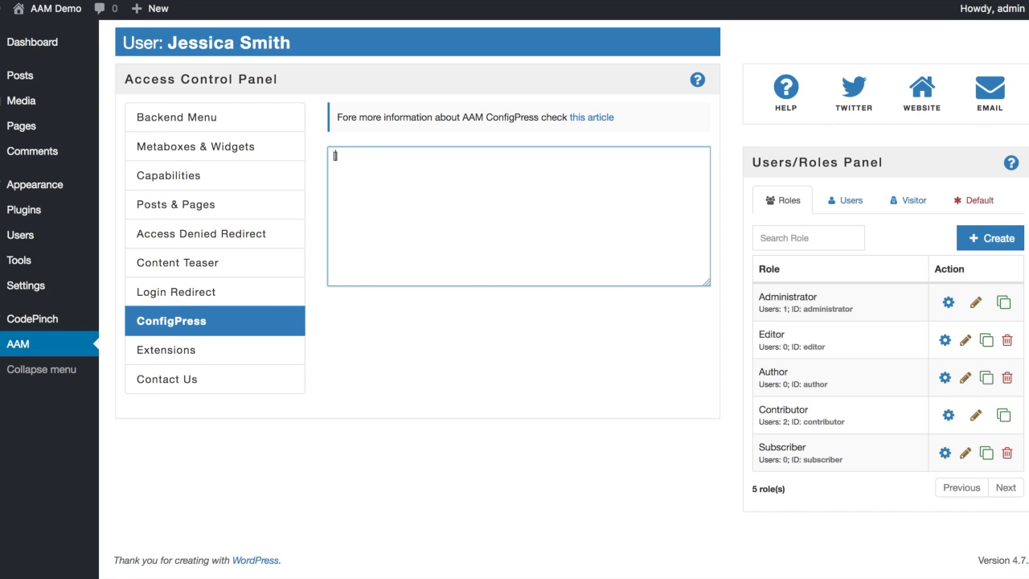
pyautogui.write('[aam]')
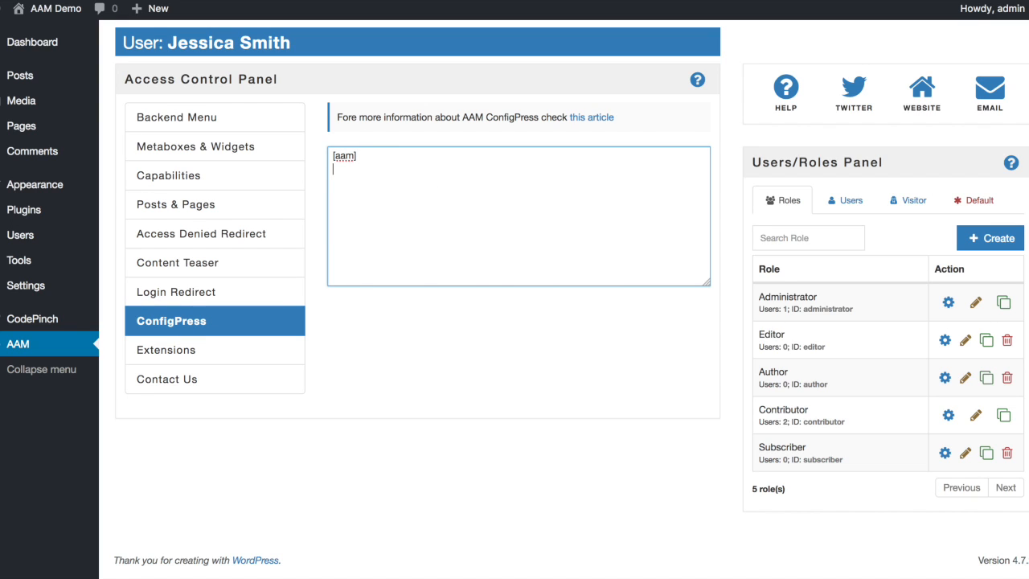
pyautogui.write('d')
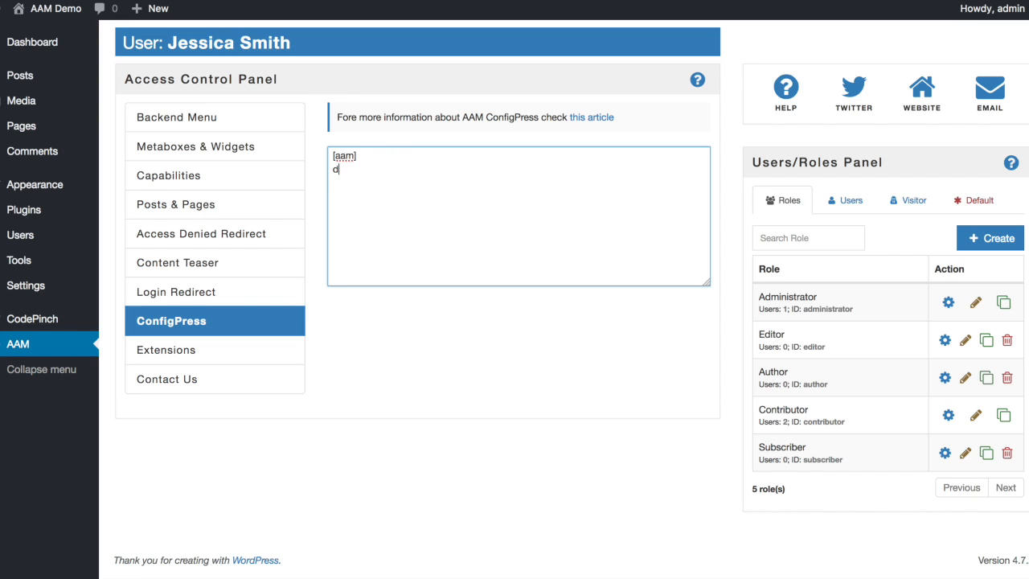
pyautogui.write('efault.categ')
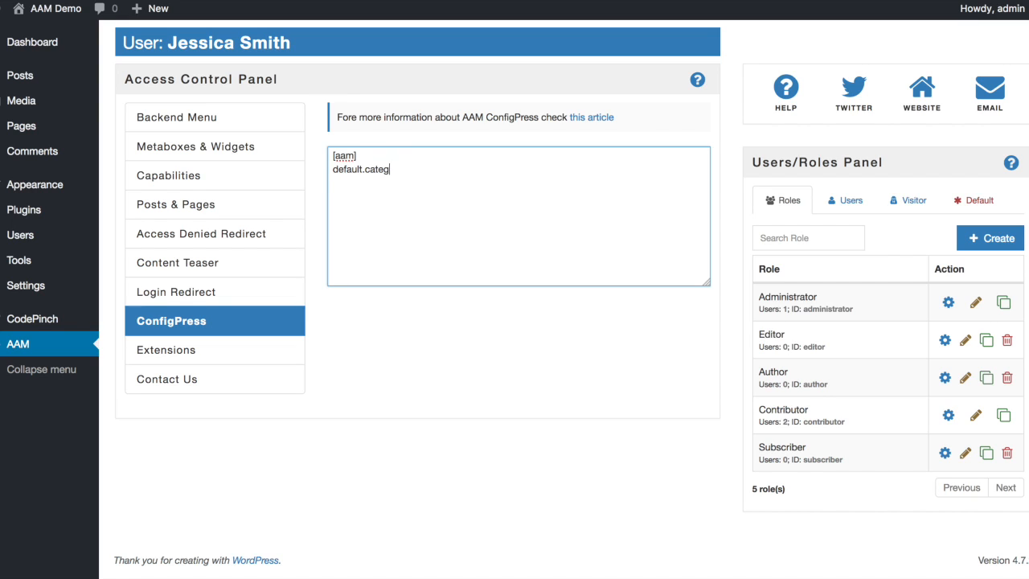
pyautogui.write('ory.user.')
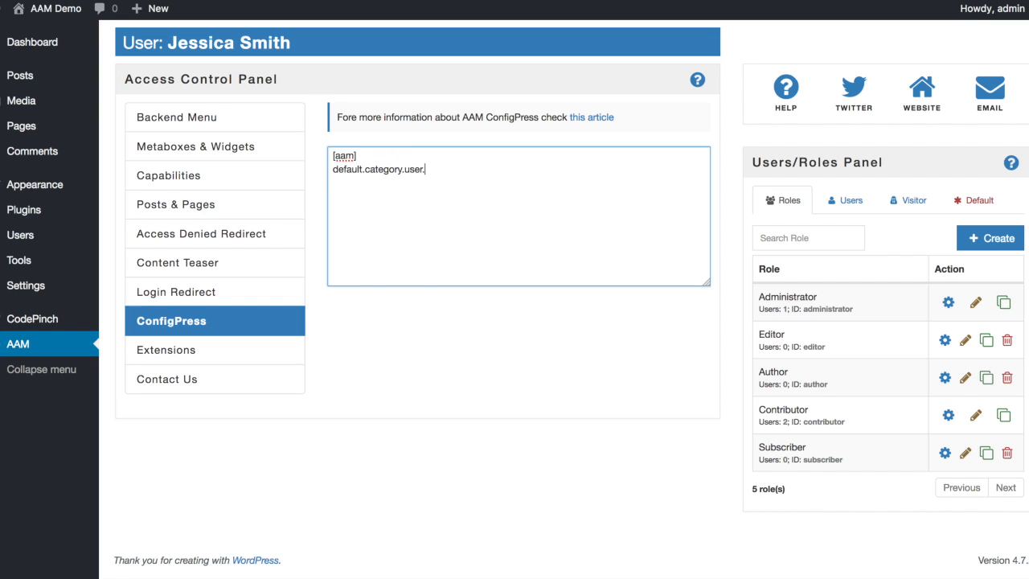
pyautogui.write('3')
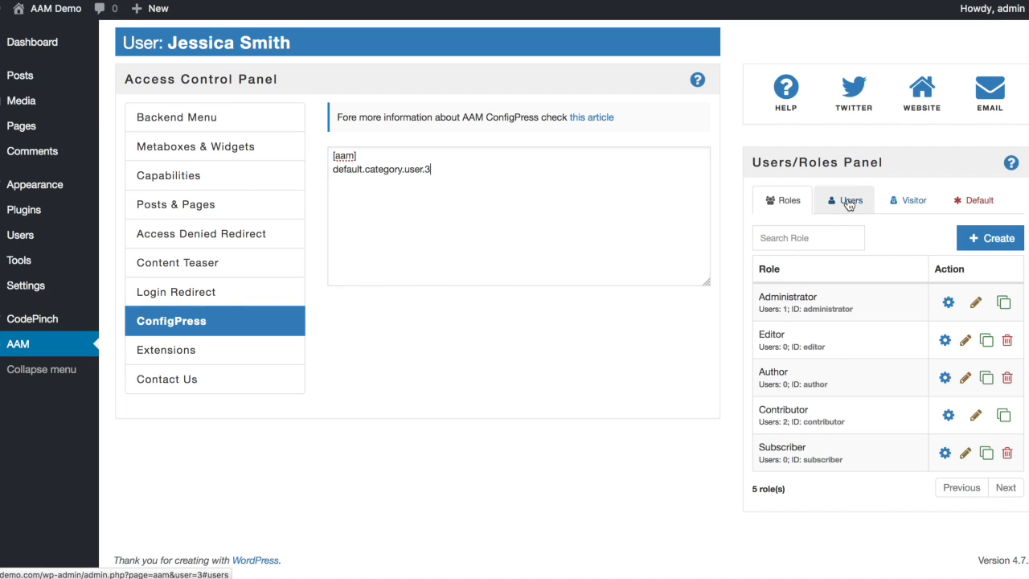
# - List the users with their IDs and bring up the post categories page in a new tab
pyautogui.click(842, 199)
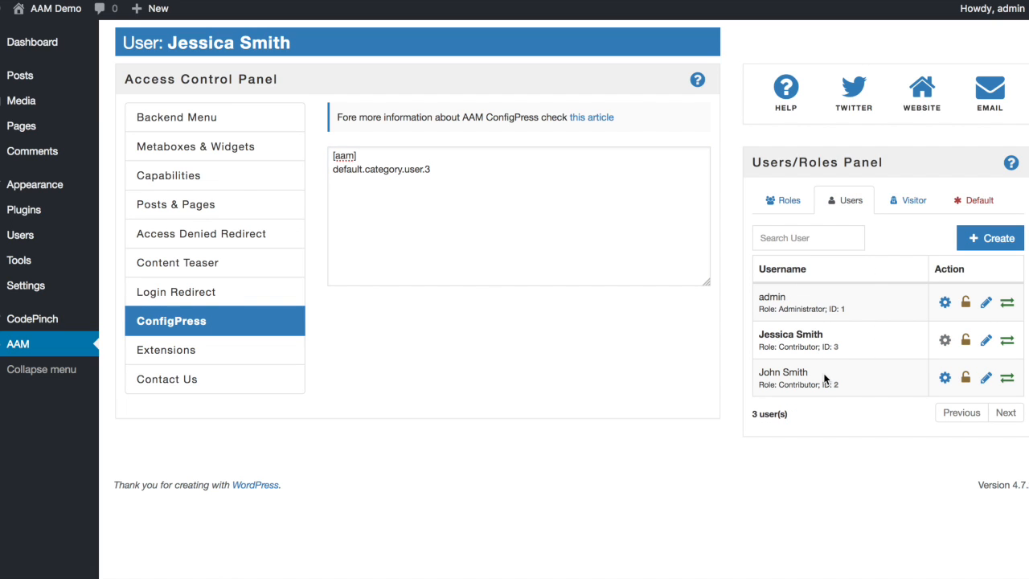
pyautogui.moveTo(19, 75)
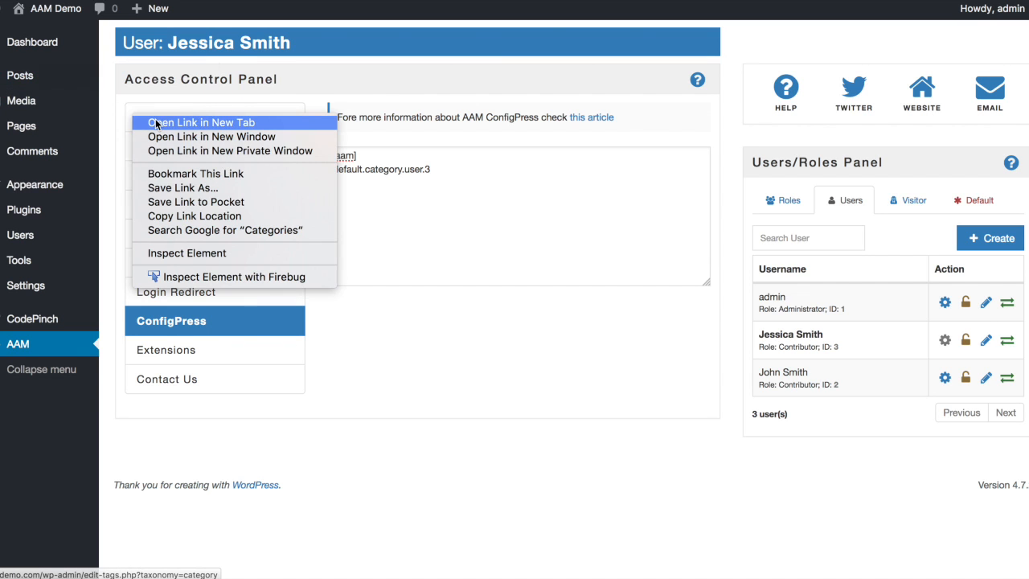
pyautogui.click(200, 122)
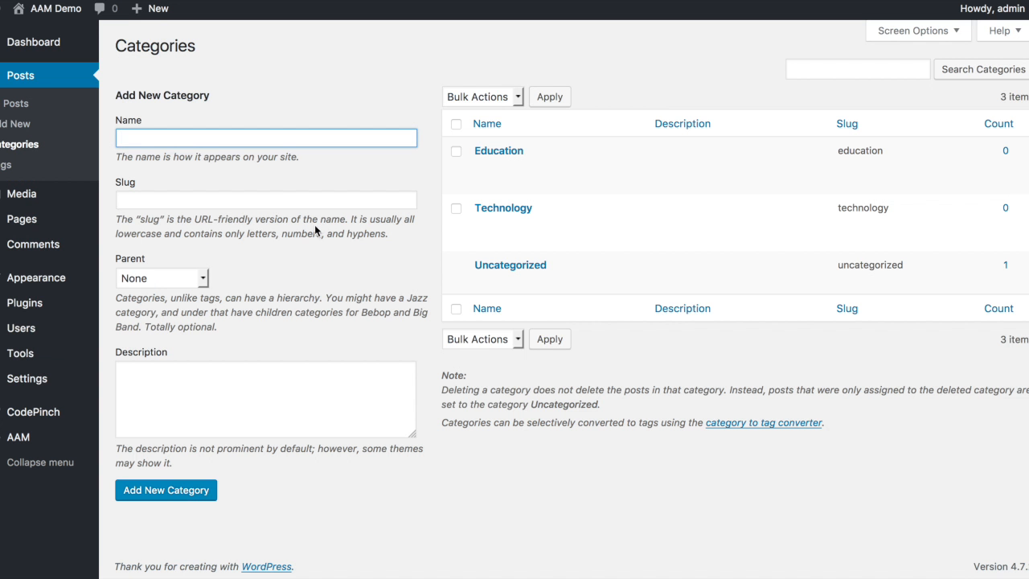
pyautogui.moveTo(499, 151)
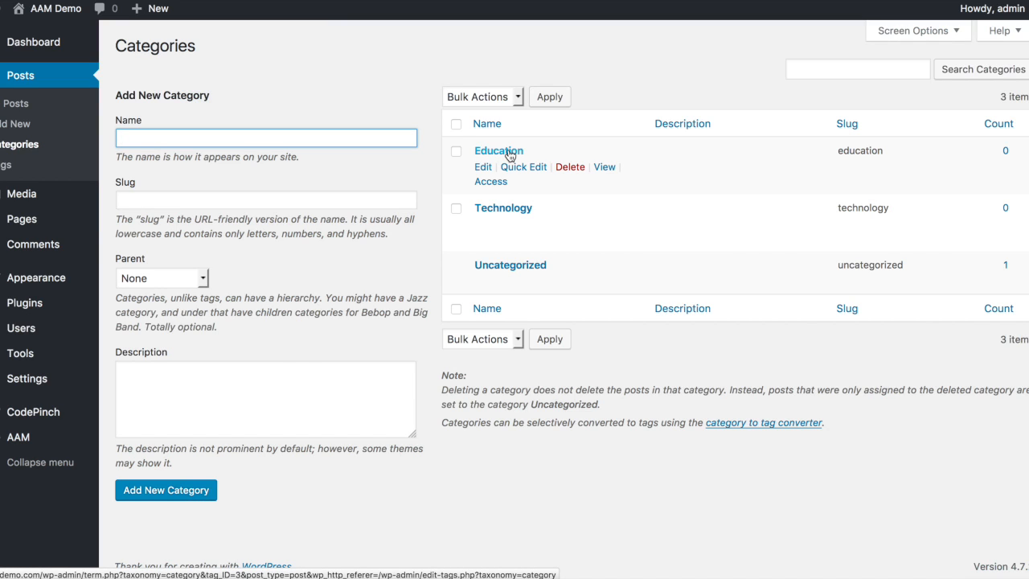
pyautogui.moveTo(517, 196)
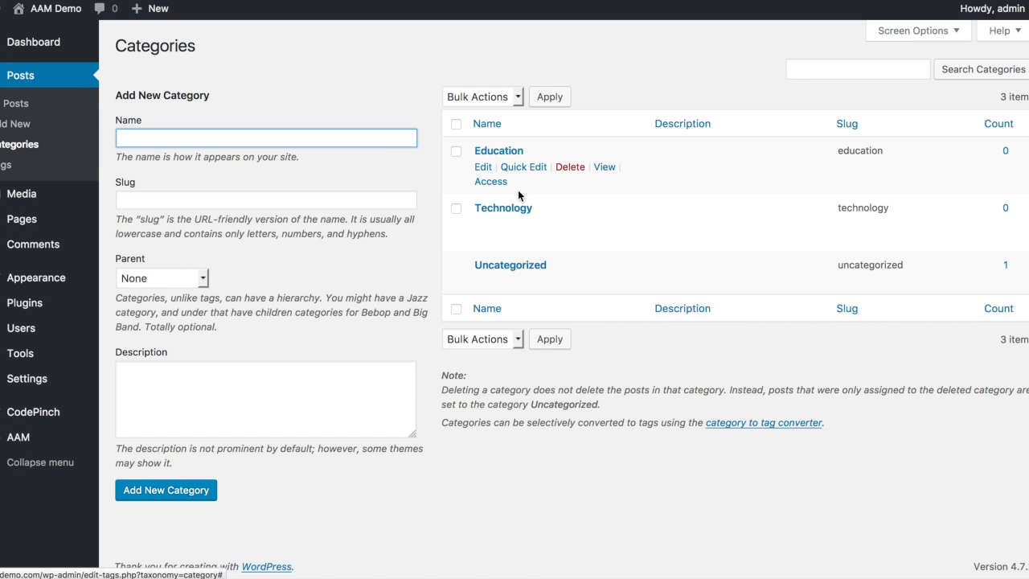
pyautogui.moveTo(503, 207)
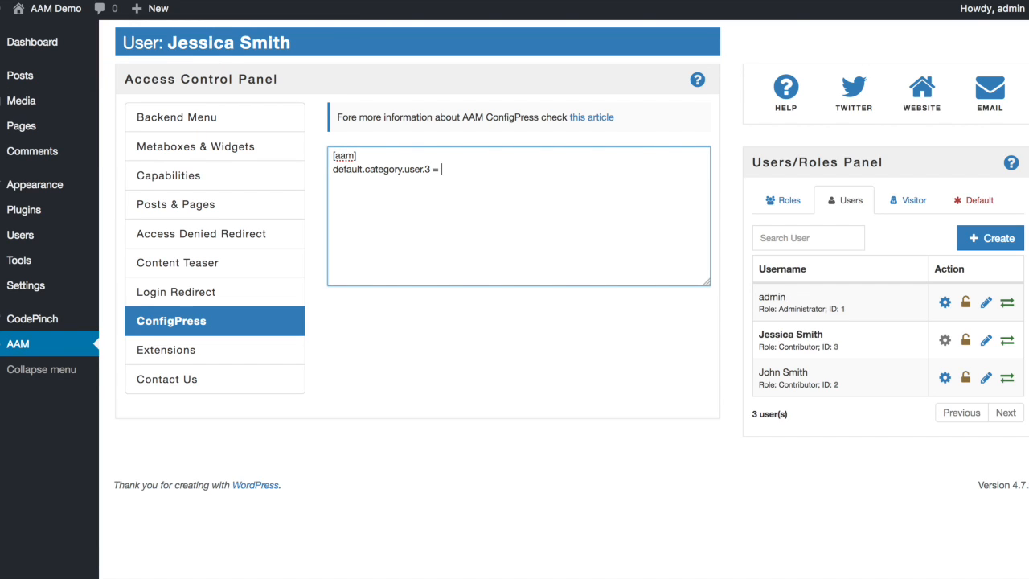
# - Complete 'default.category.user.3 = 3' and add 'default.category.user.2 = 2' under [aam]
pyautogui.write('3')
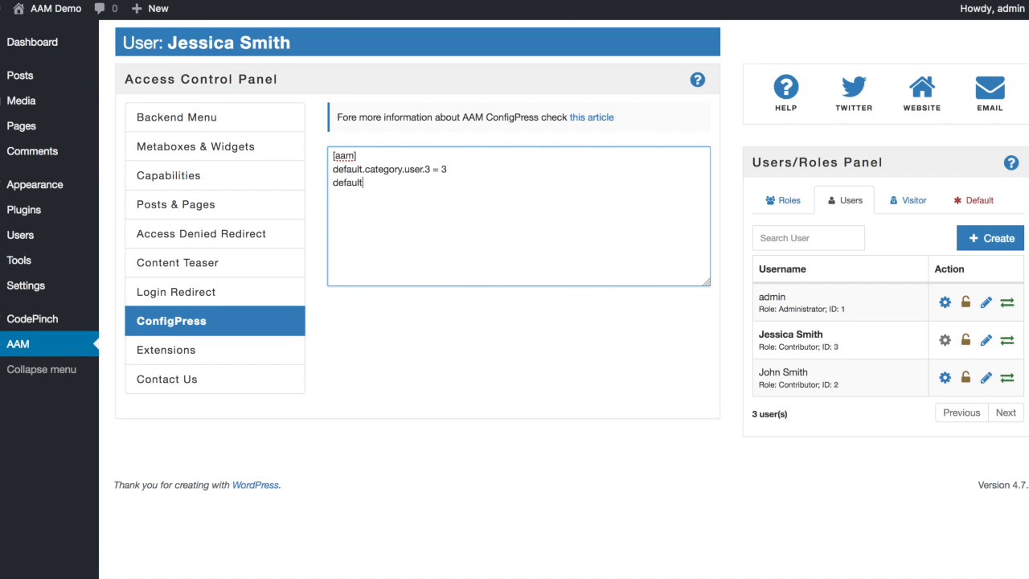
pyautogui.write('.categ')
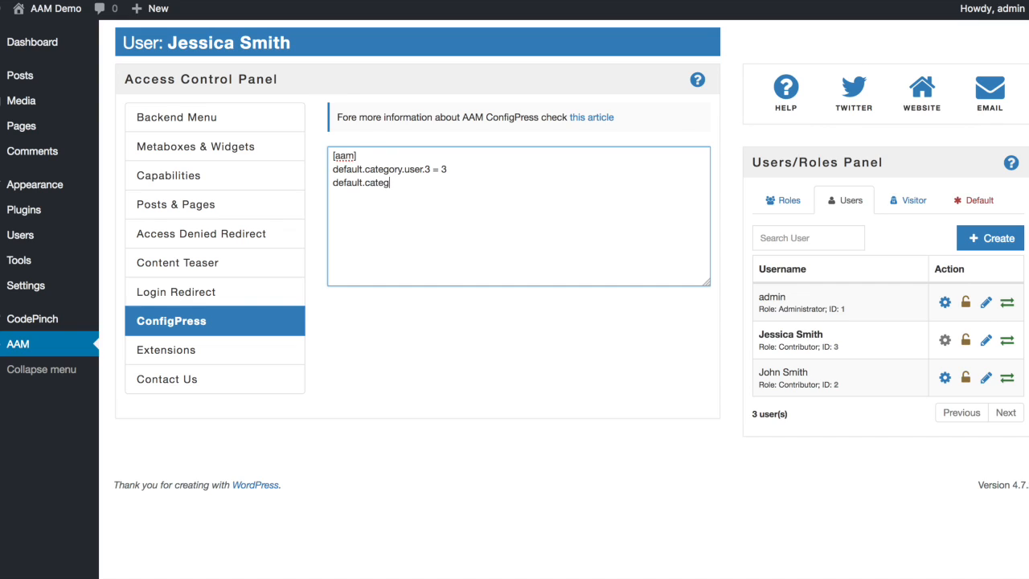
pyautogui.write('ory.user.')
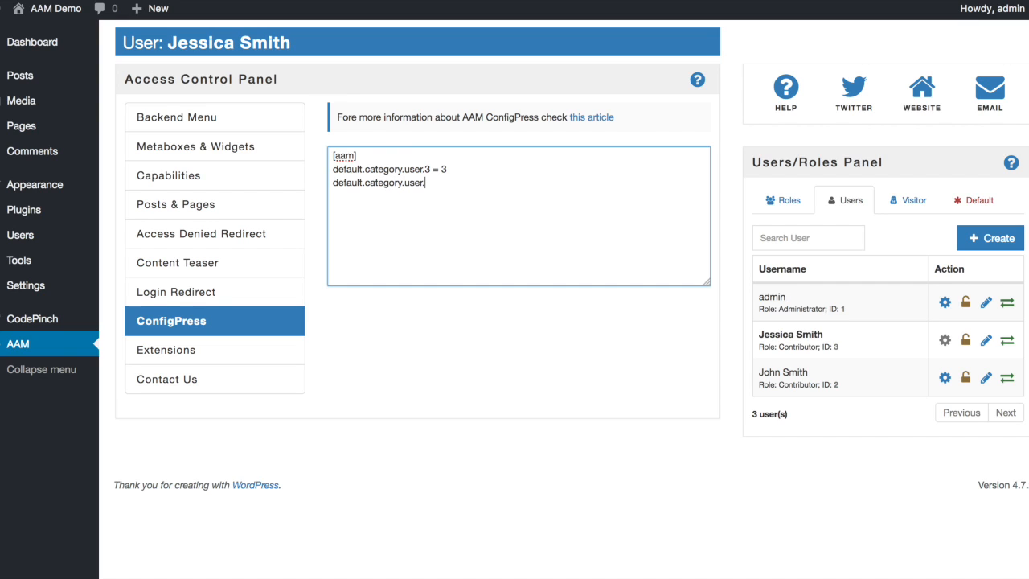
pyautogui.write('2 = 2')
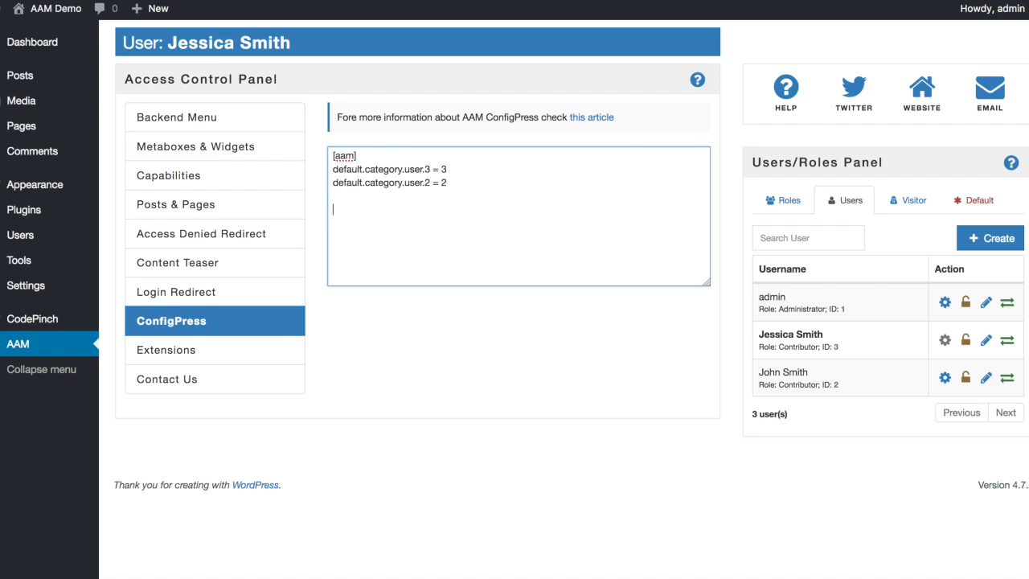
pyautogui.write('defau')
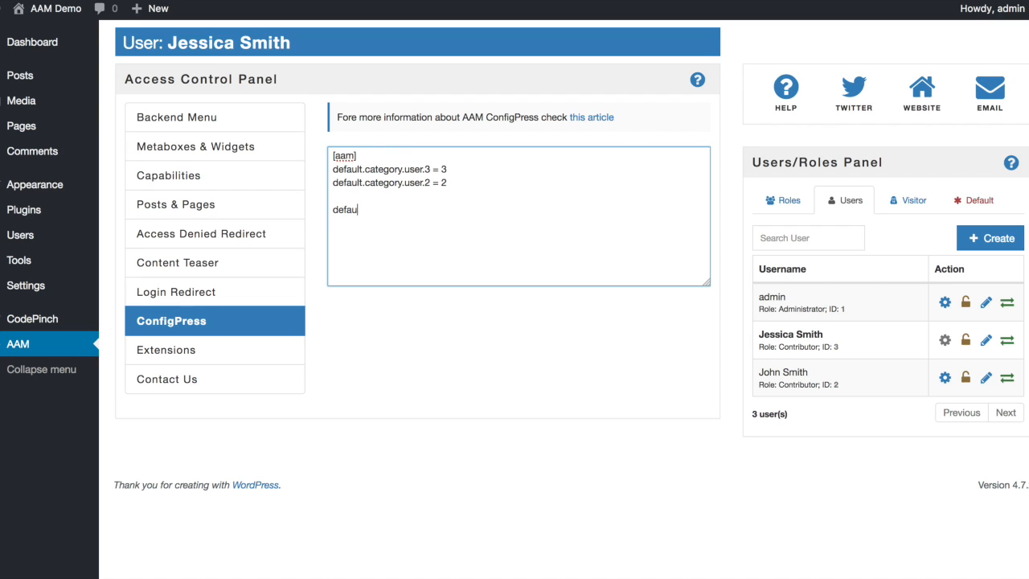
pyautogui.write('t')
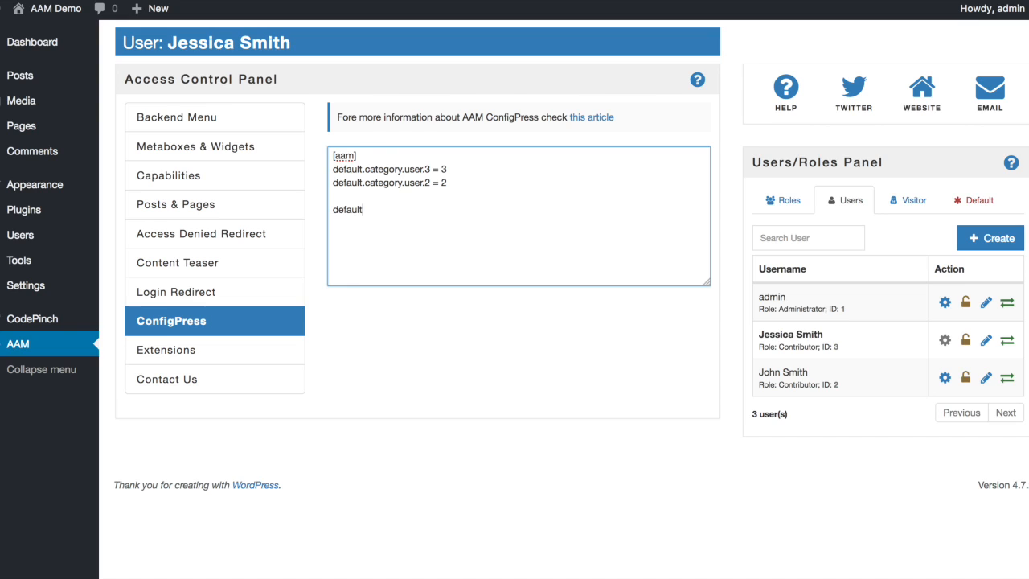
pyautogui.write('.')
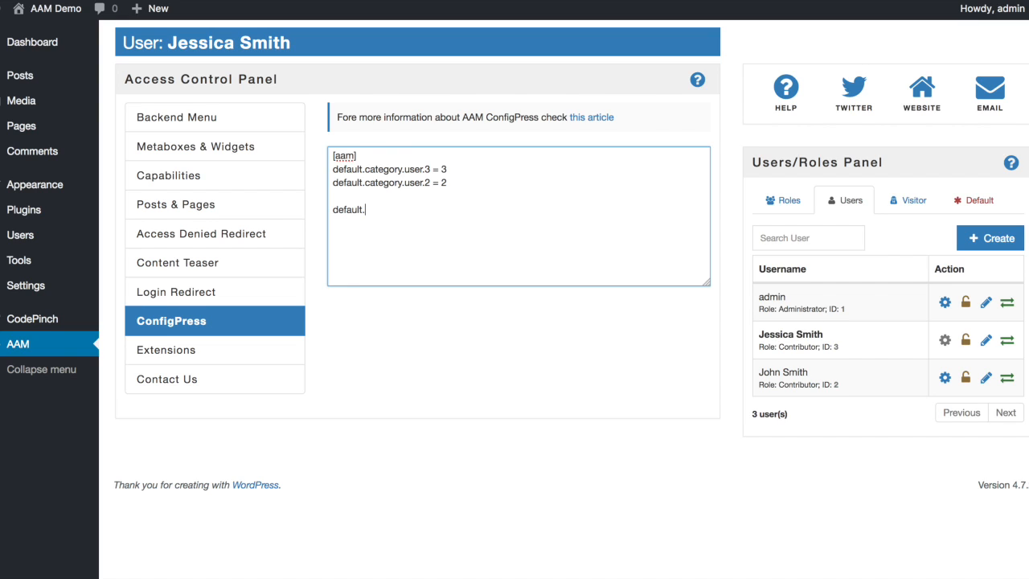
pyautogui.write('category.')
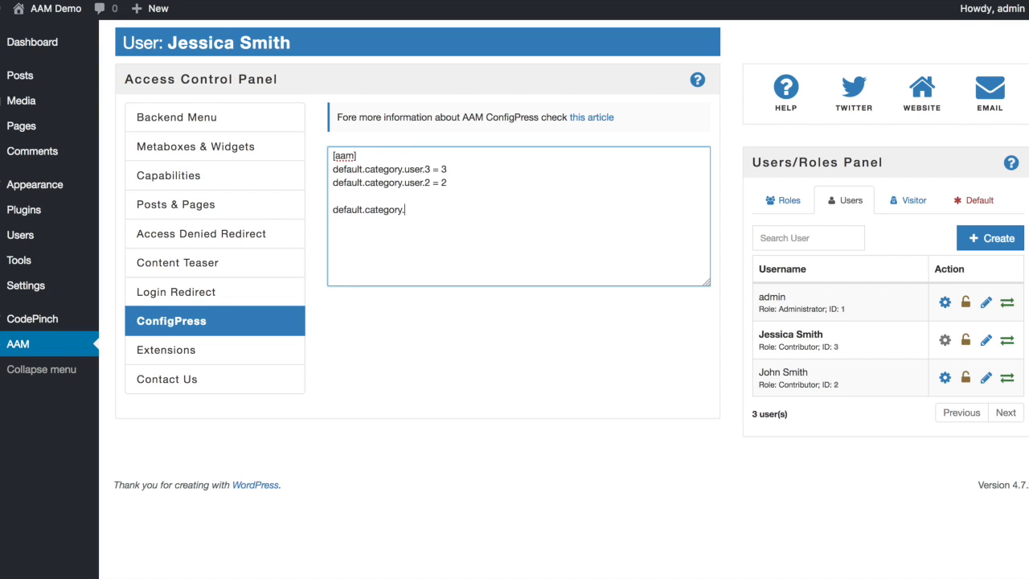
pyautogui.write('role.contr')
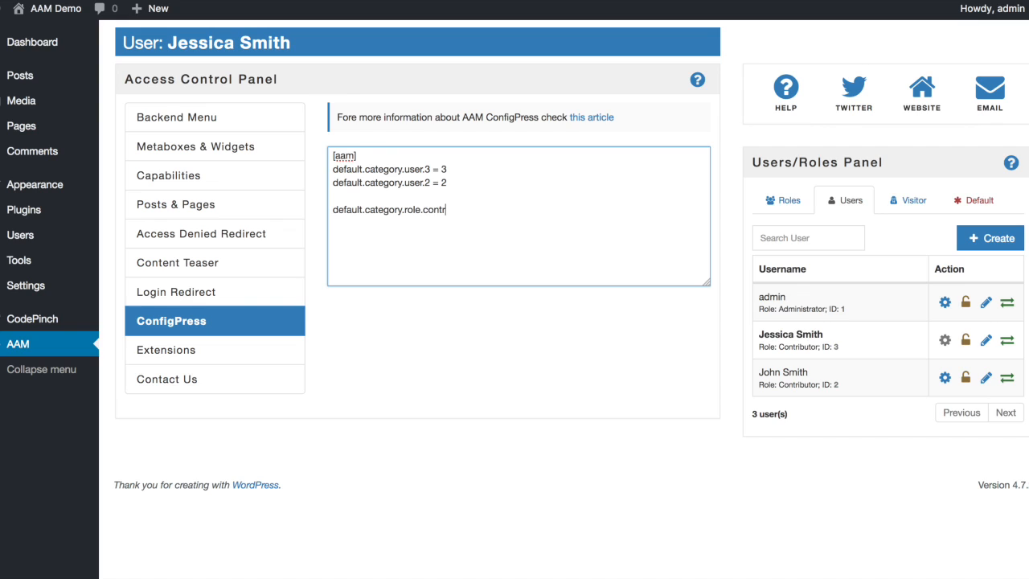
pyautogui.write('ibutor')
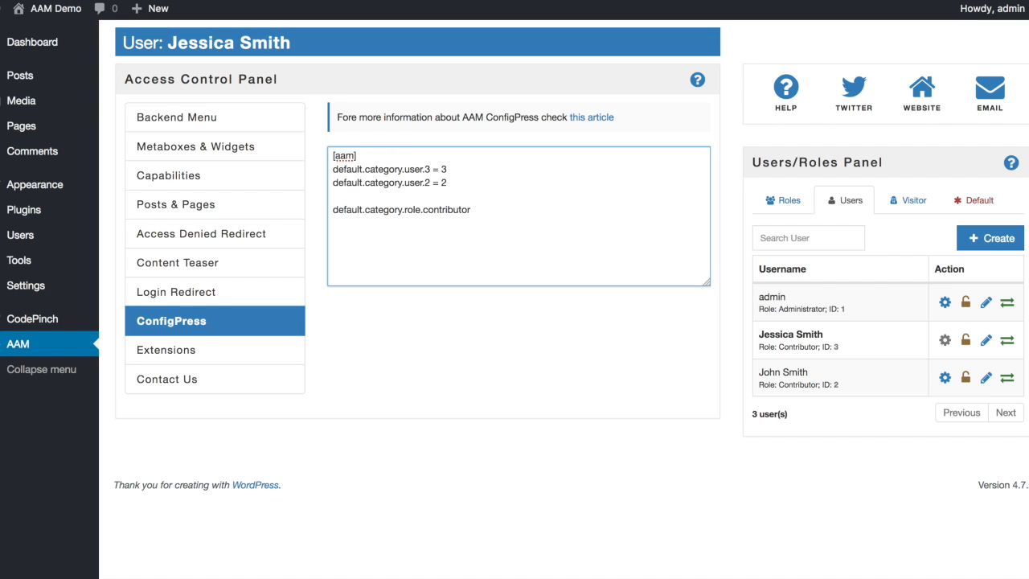
pyautogui.write('= 4')
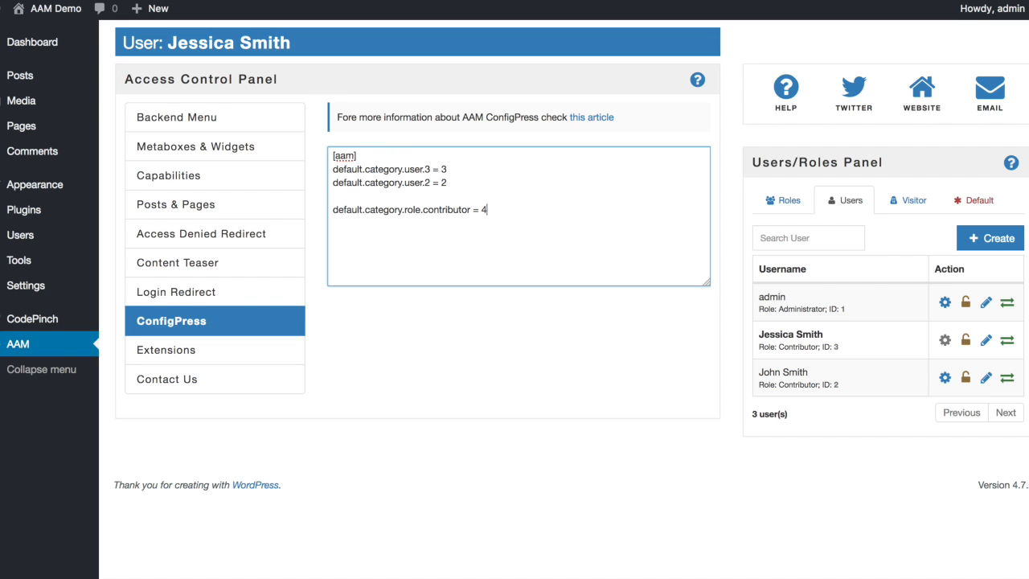
pyautogui.moveTo(508, 202)
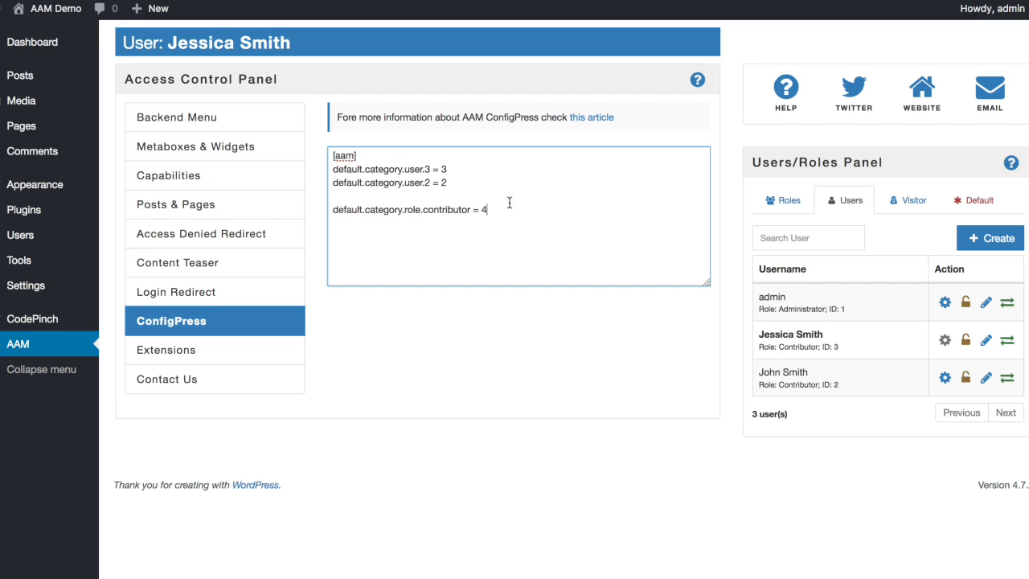
pyautogui.press('Backspace')
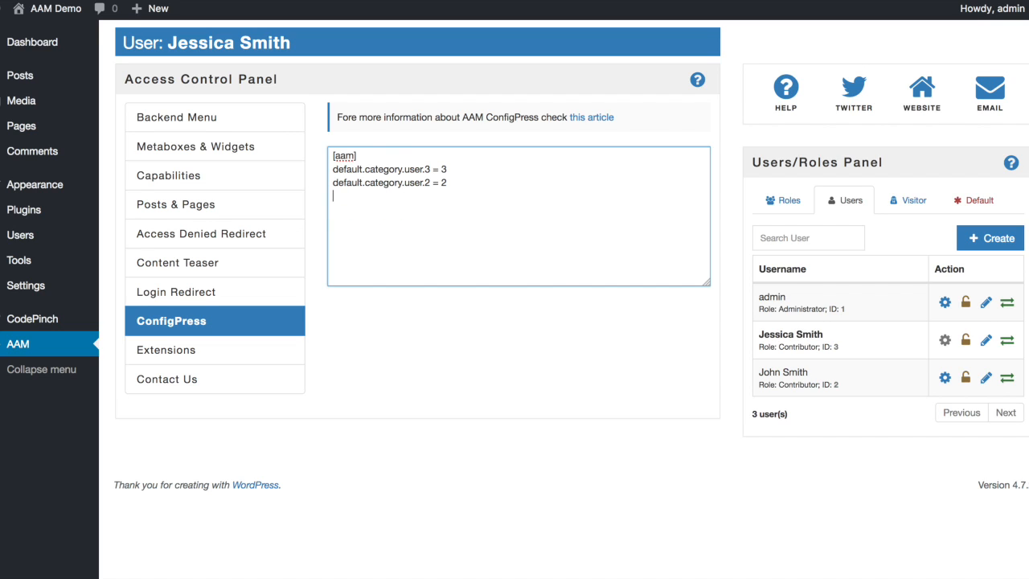